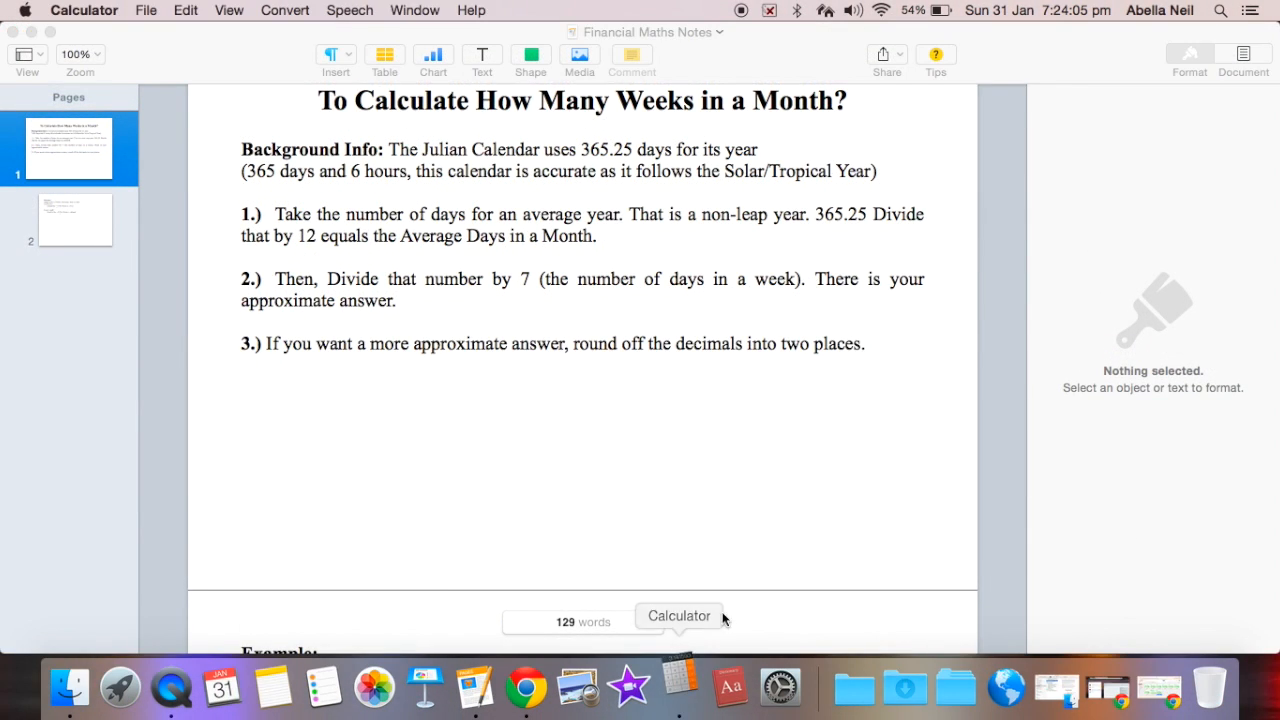
# Step: Type 365.25 below step 3 and check 365.25 ÷ 12 in Calculator
pyautogui.click(679, 615)
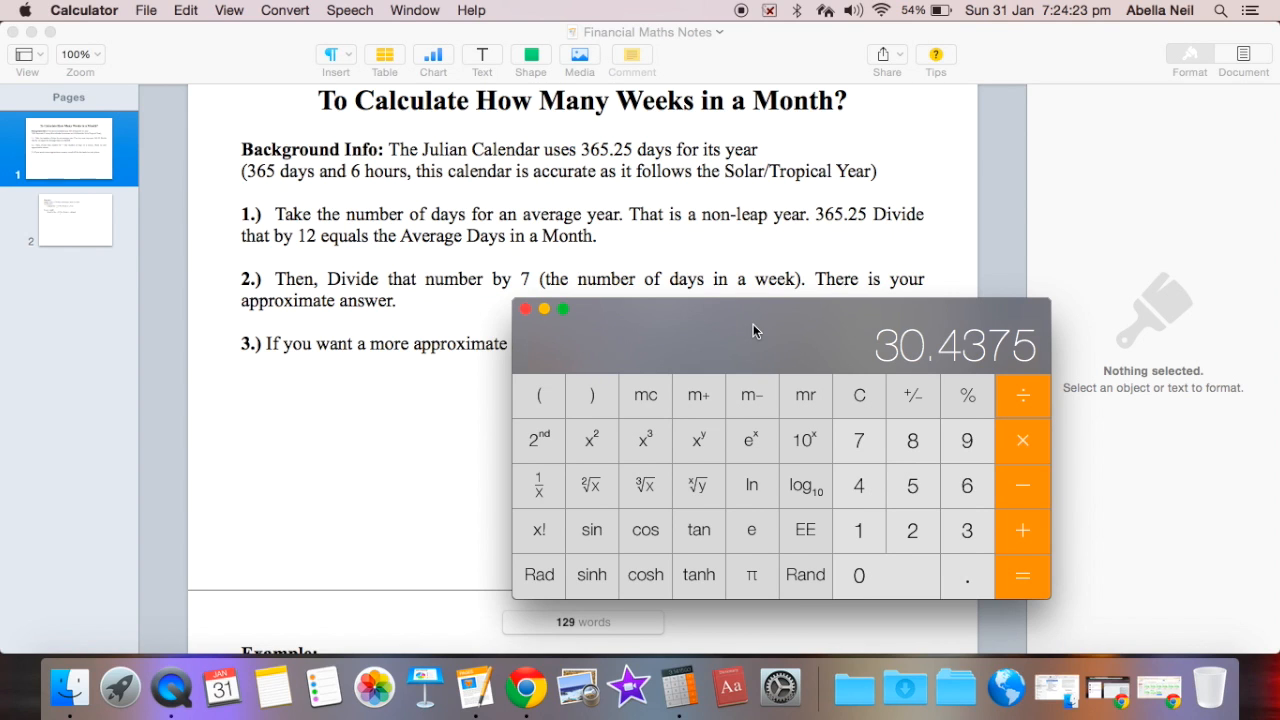
pyautogui.click(858, 441)
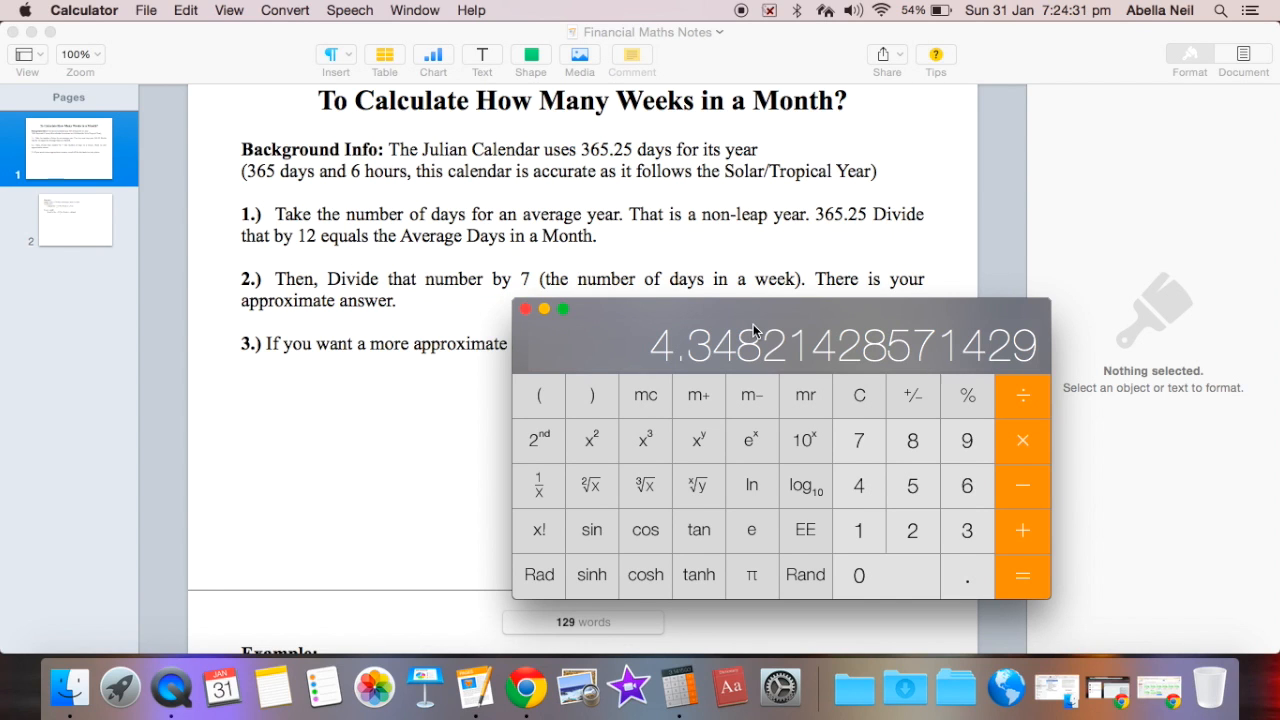
pyautogui.moveTo(787, 334)
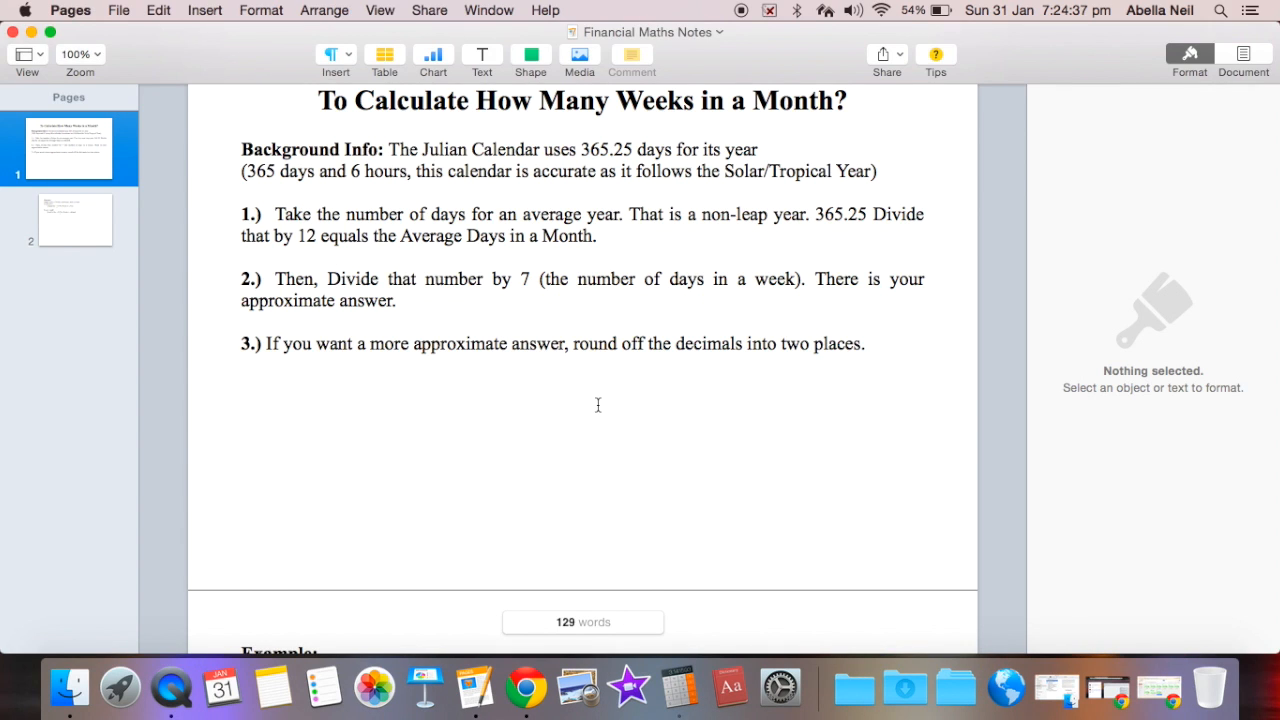
pyautogui.write('3')
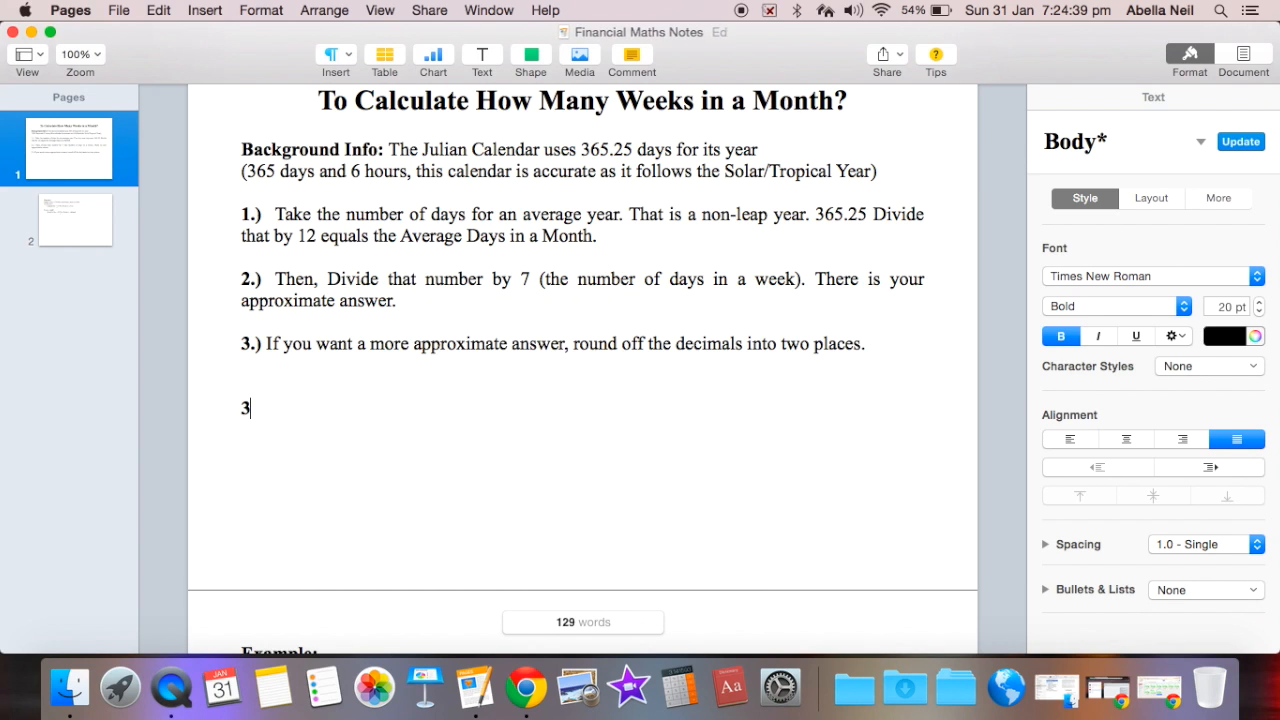
pyautogui.write('65.25 ÷ 12 =')
pyautogui.write('36')
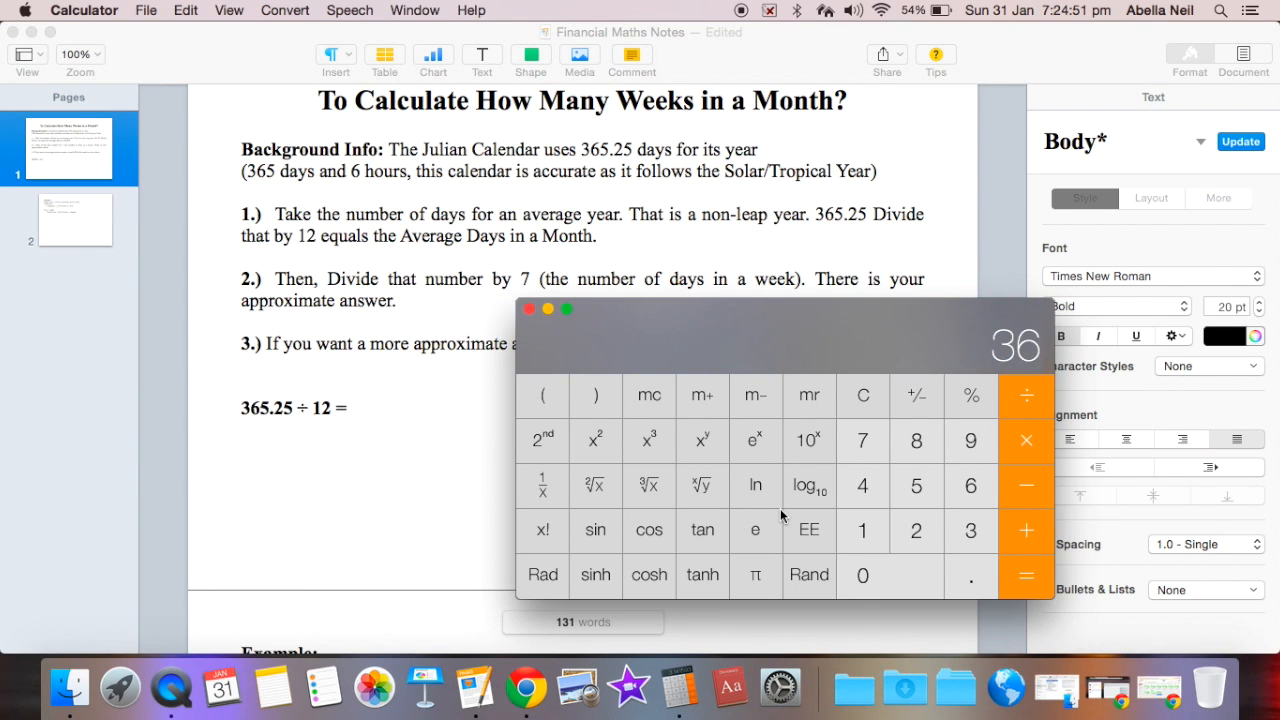
pyautogui.click(1025, 395)
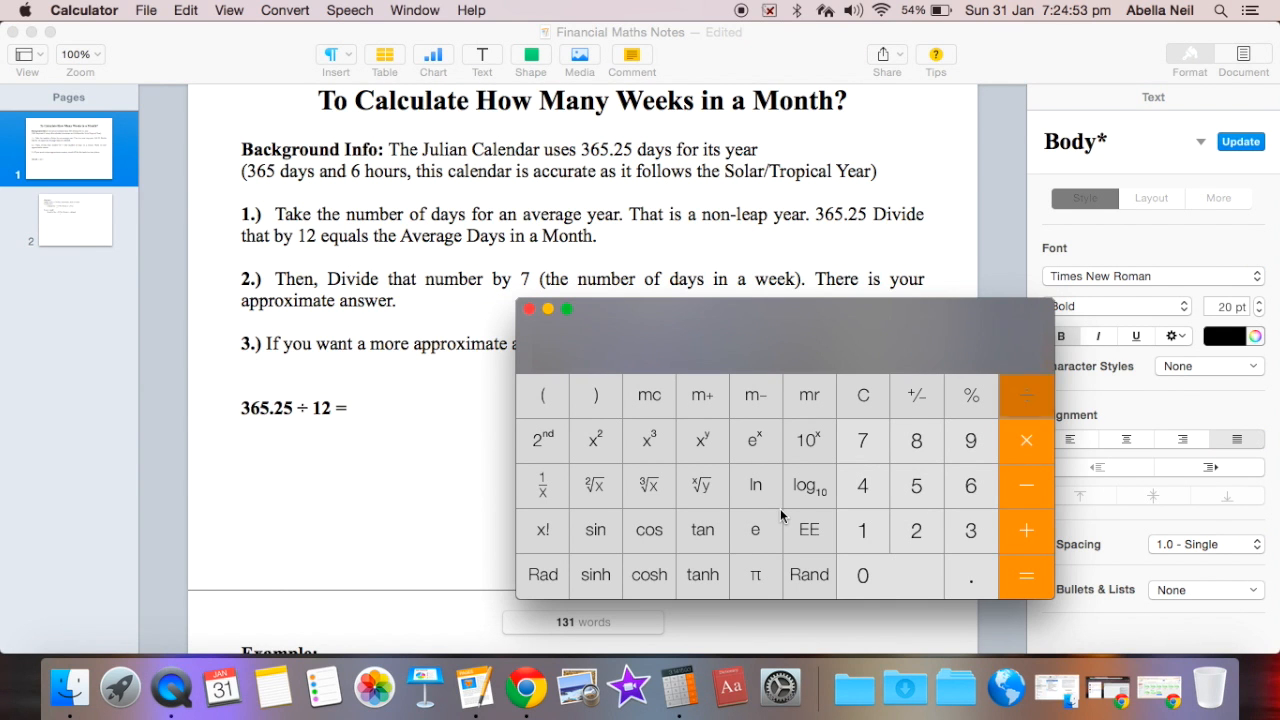
pyautogui.click(1025, 395)
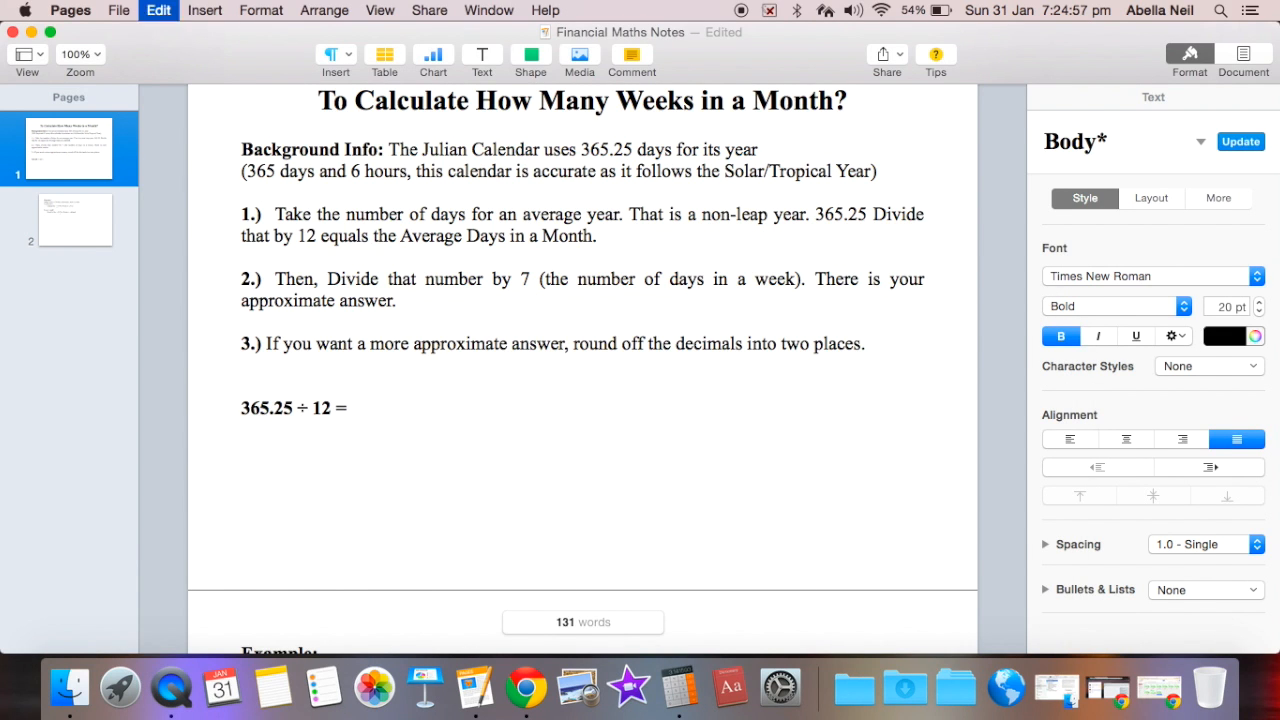
# Step: Record '30.4375 (Average Days in a Month)' and start the line '30.4375 ÷ 7'
pyautogui.write('30.4375 (Aver')
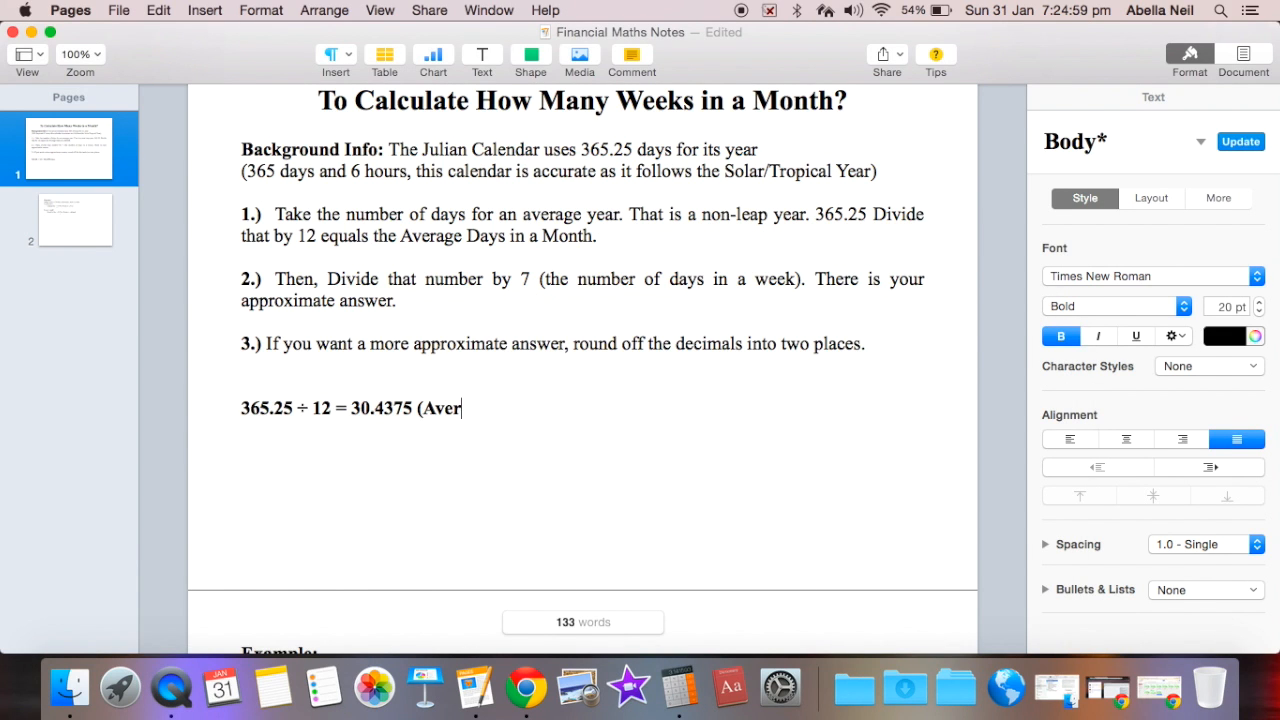
pyautogui.write('age')
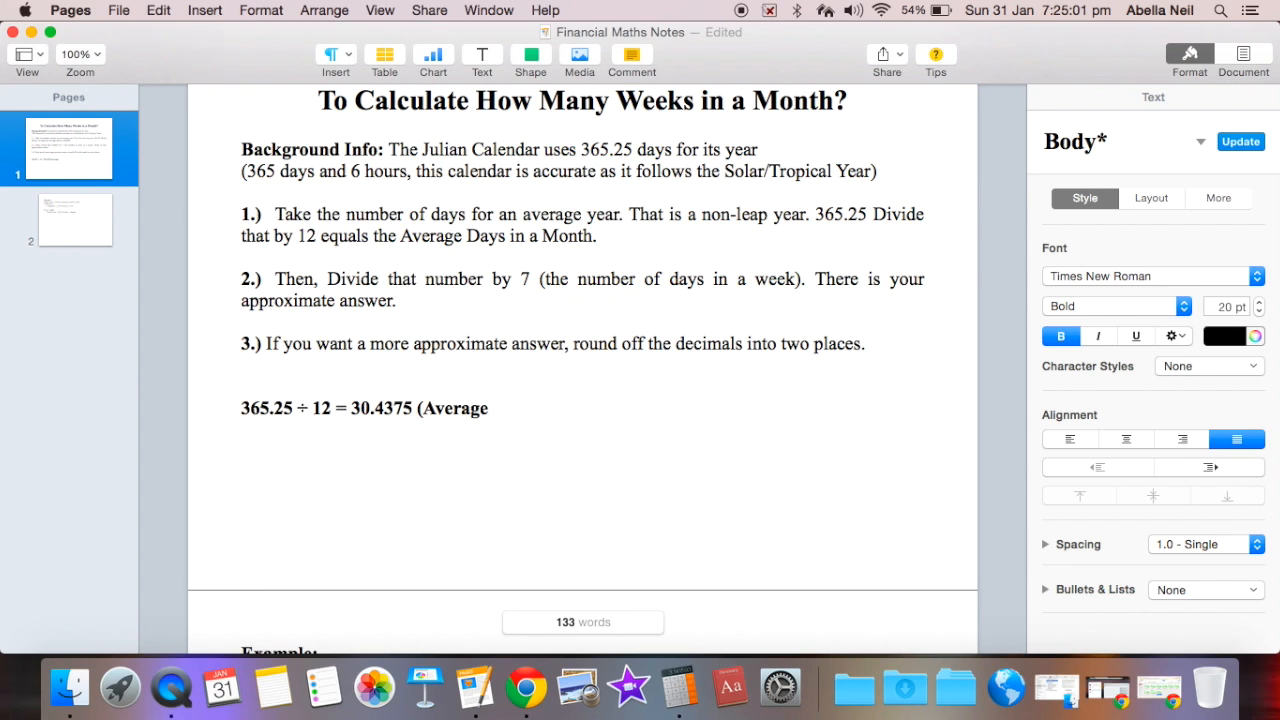
pyautogui.write('Days in a')
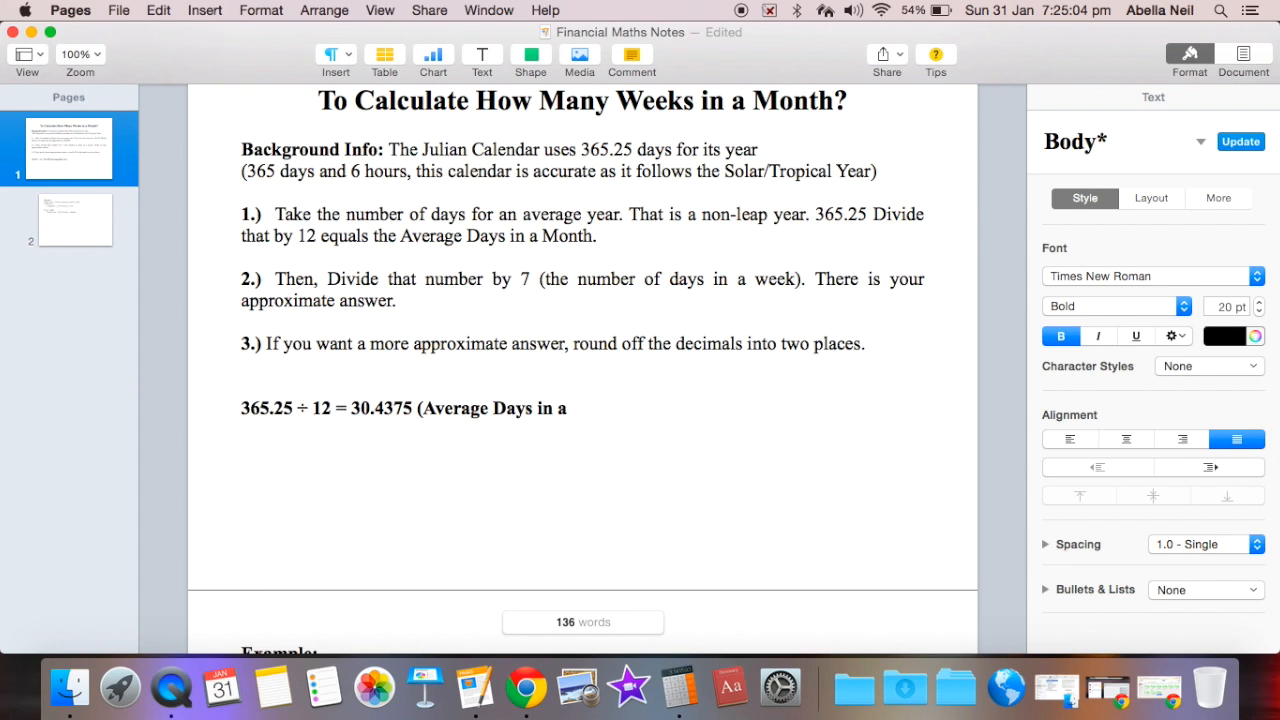
pyautogui.write('Month')
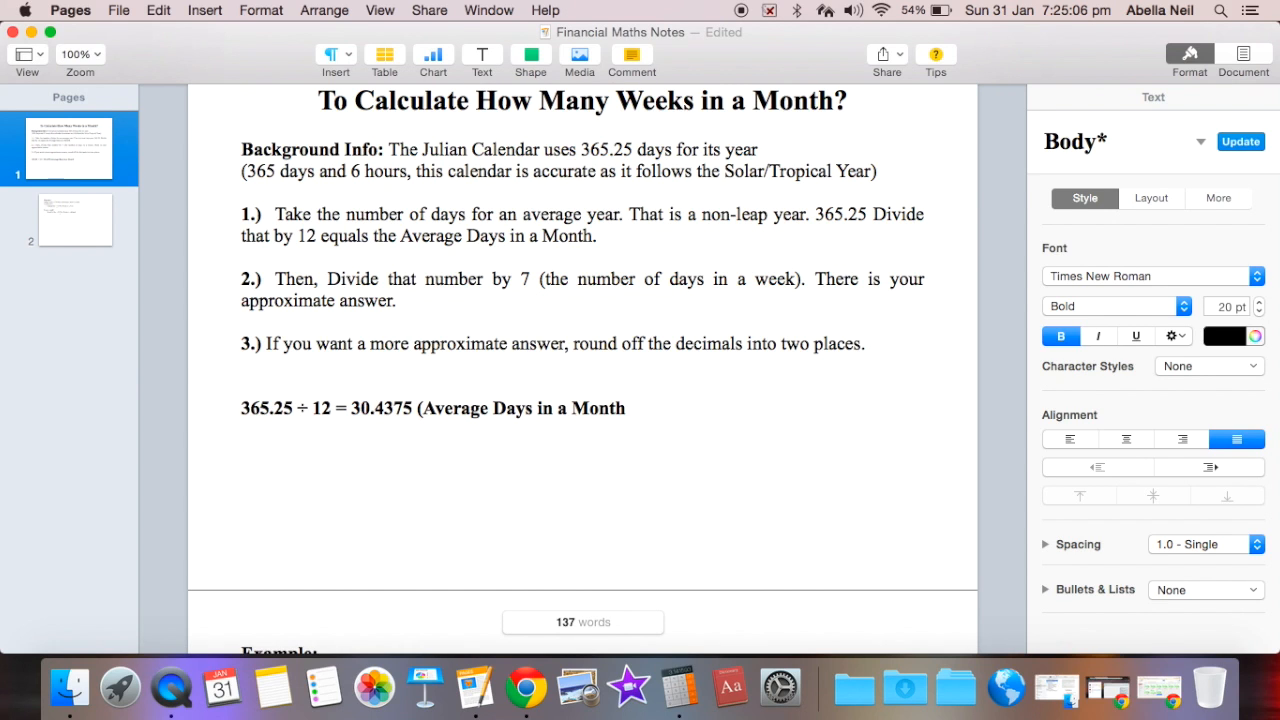
pyautogui.write('30.4375')
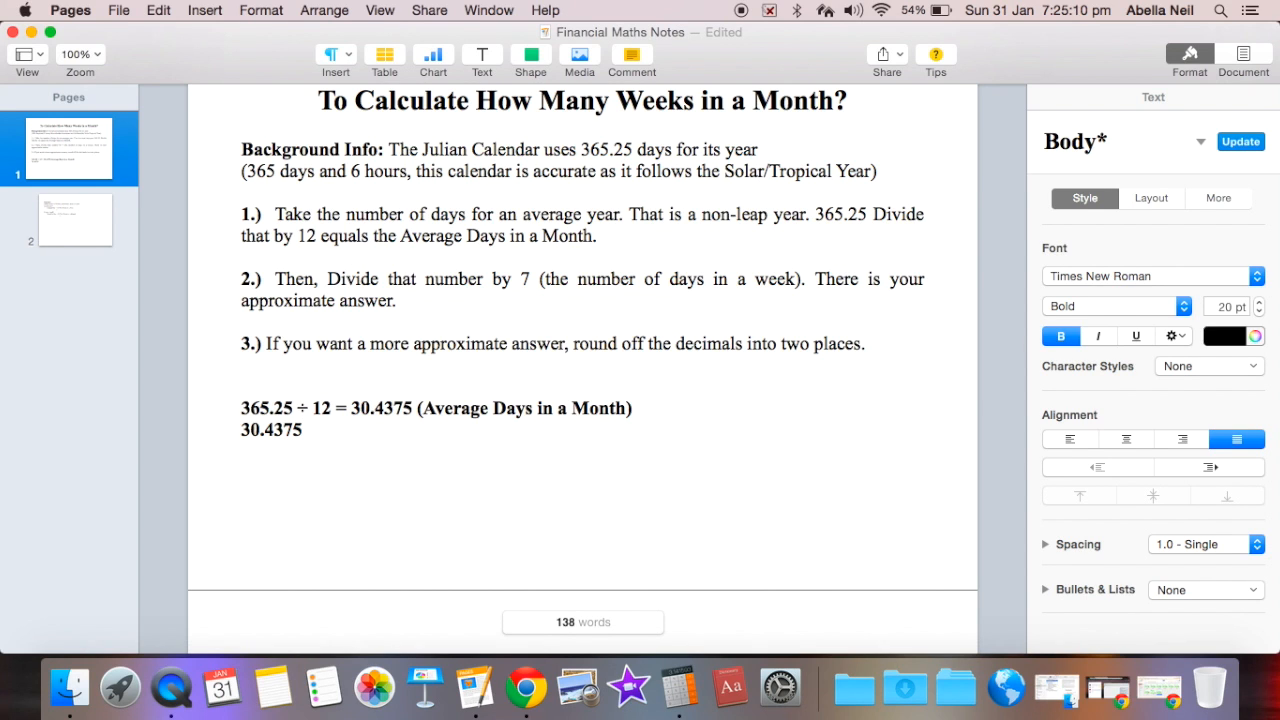
pyautogui.write('÷')
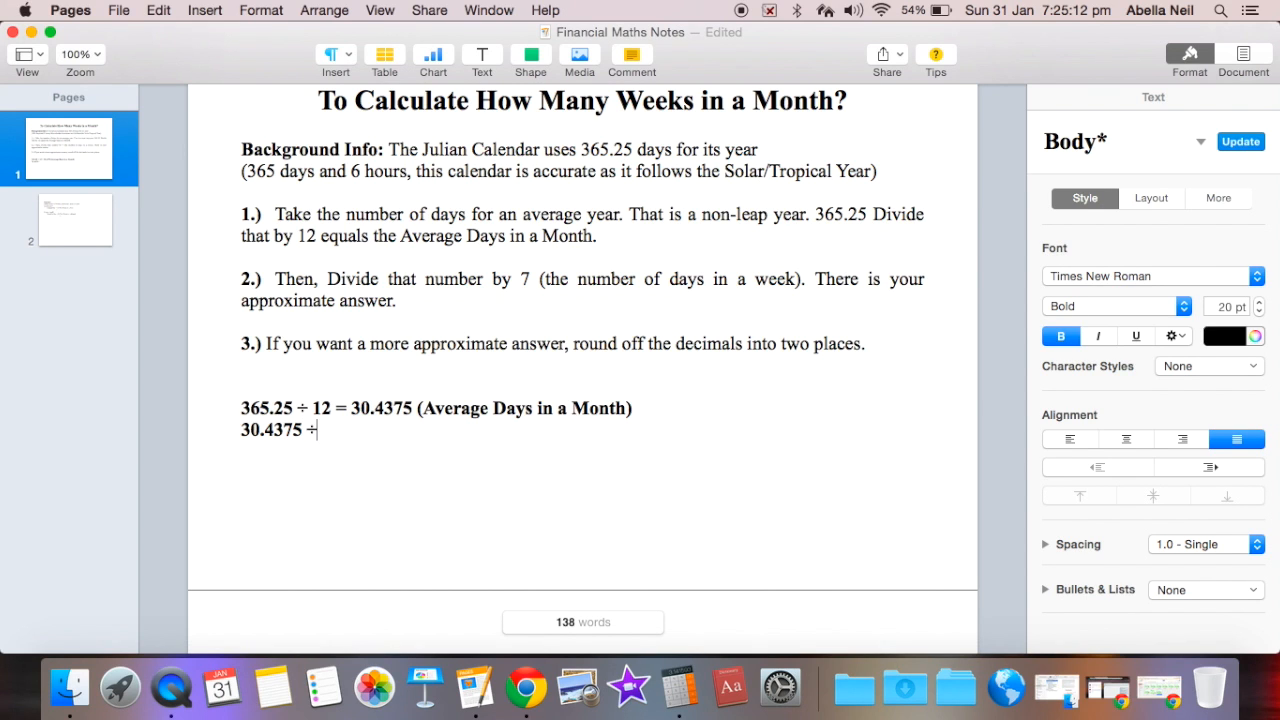
pyautogui.write('7')
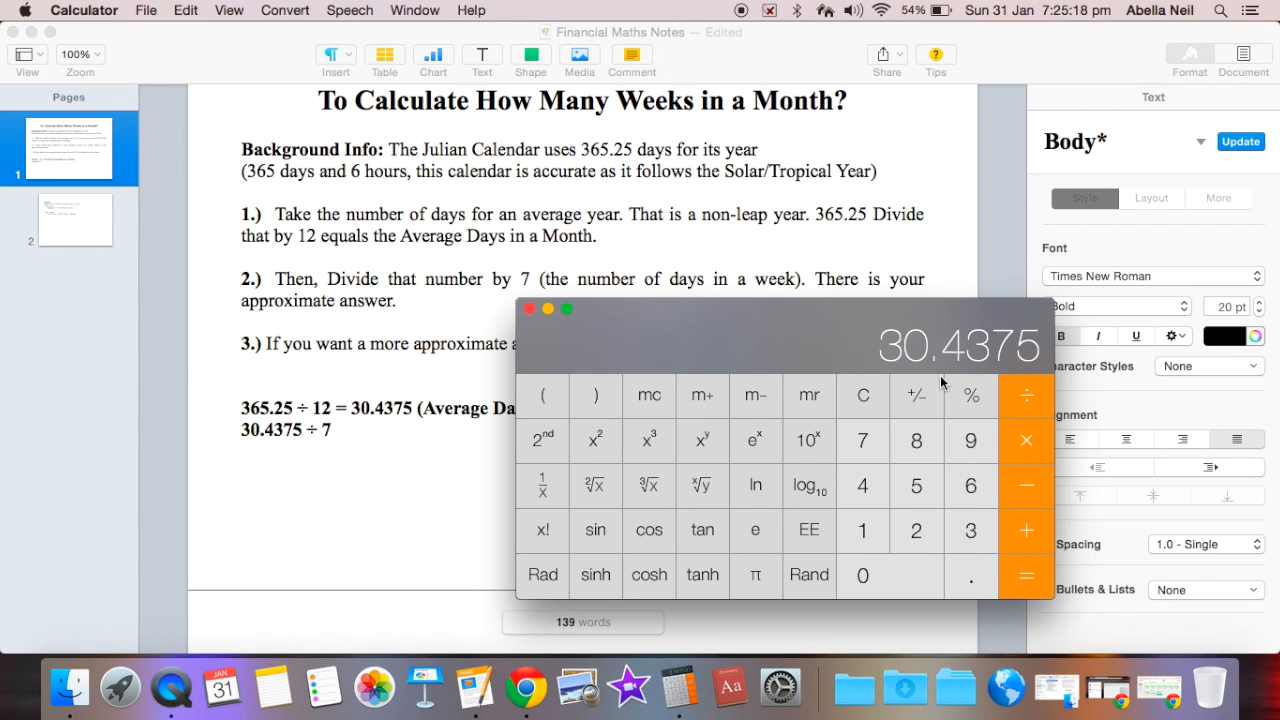
# Step: Enter the result 4.34821428571429 followed by '(Approximate Weeks in a Month)'
pyautogui.click(1025, 575)
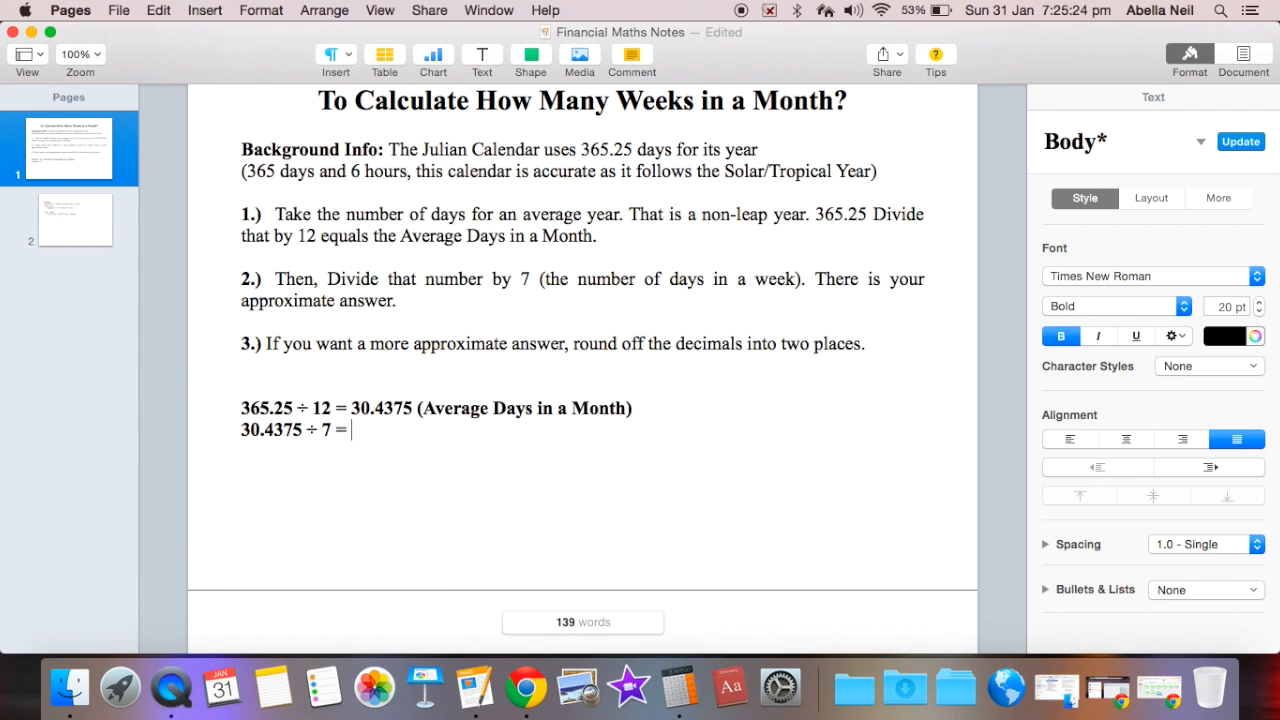
pyautogui.write('4.34821428571429')
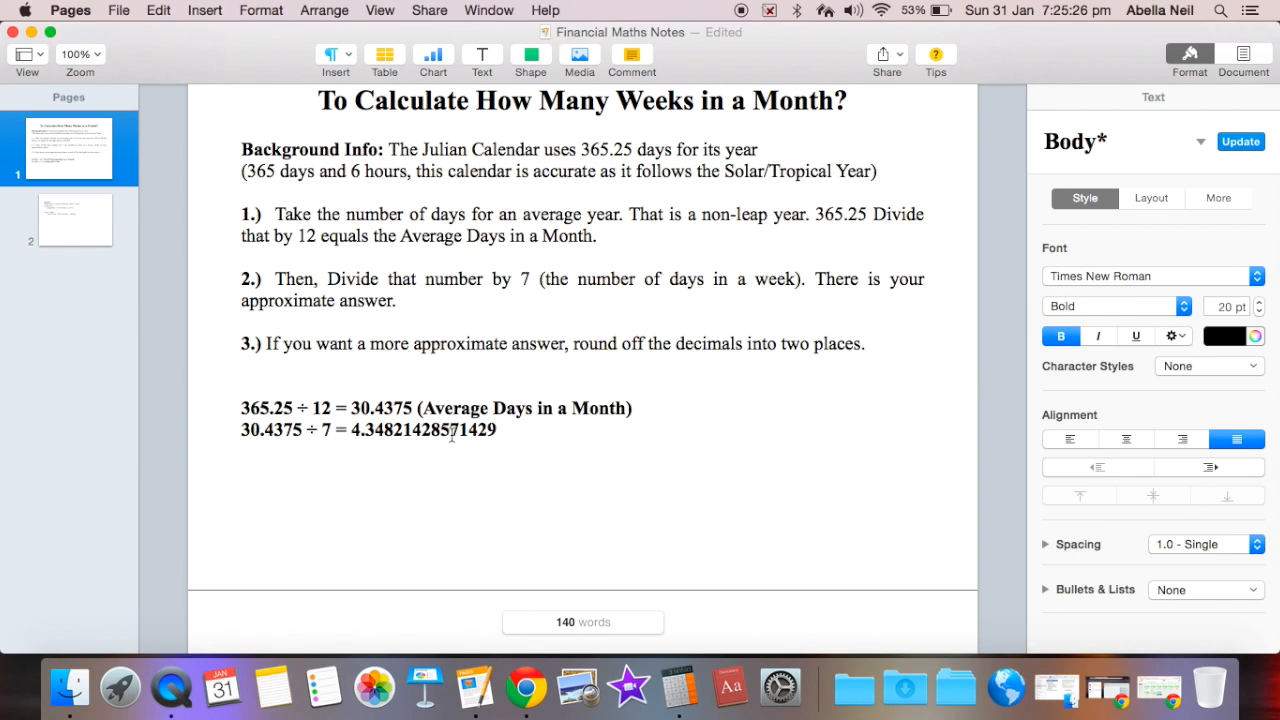
pyautogui.write('(Ap')
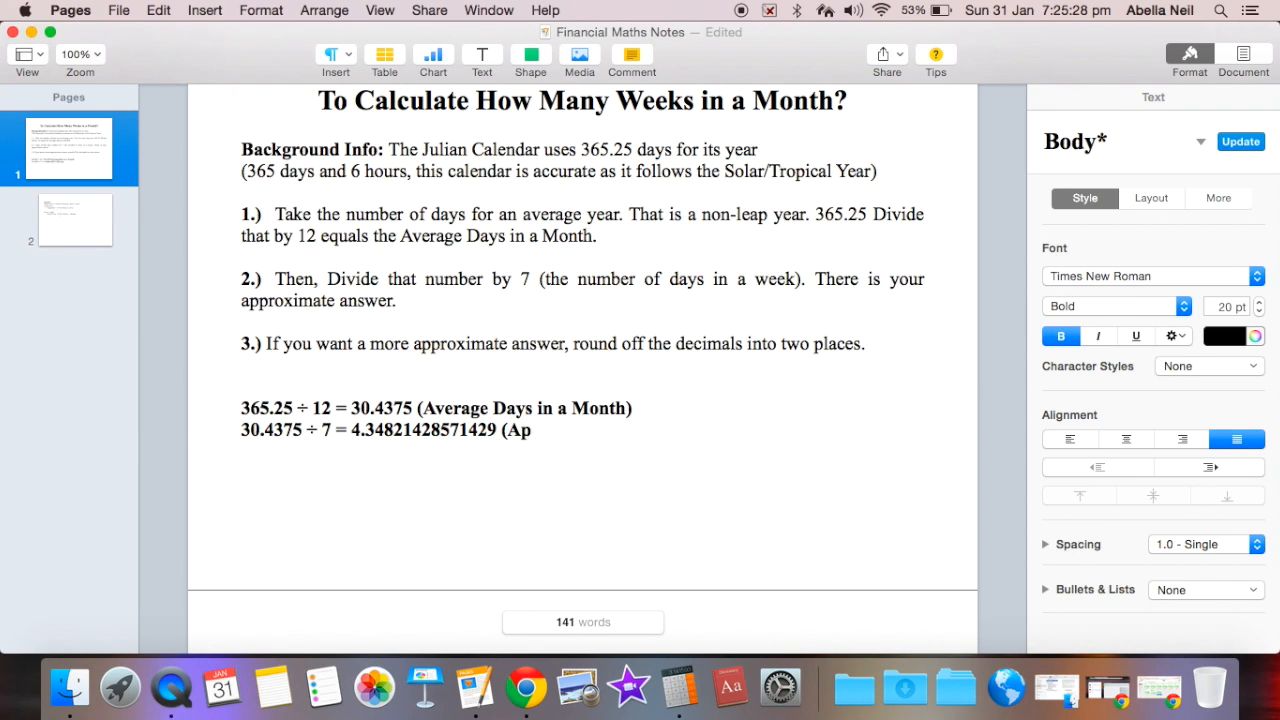
pyautogui.write('proxima')
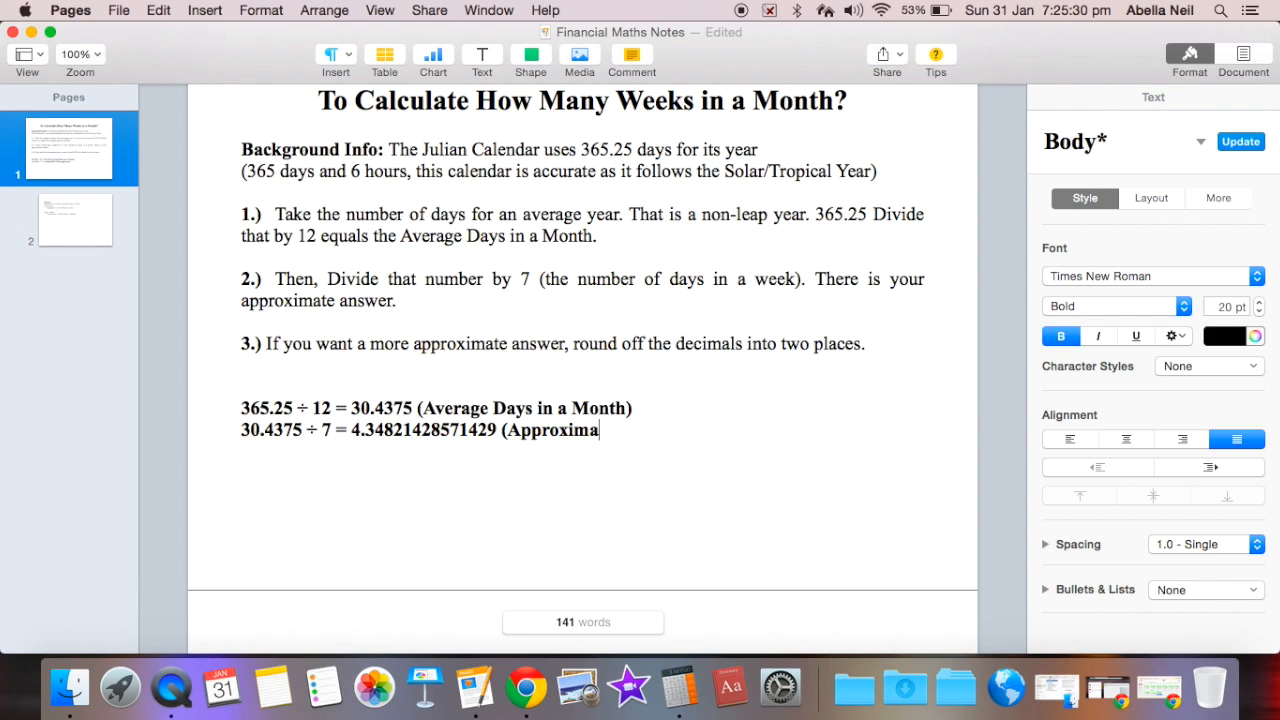
pyautogui.write('te')
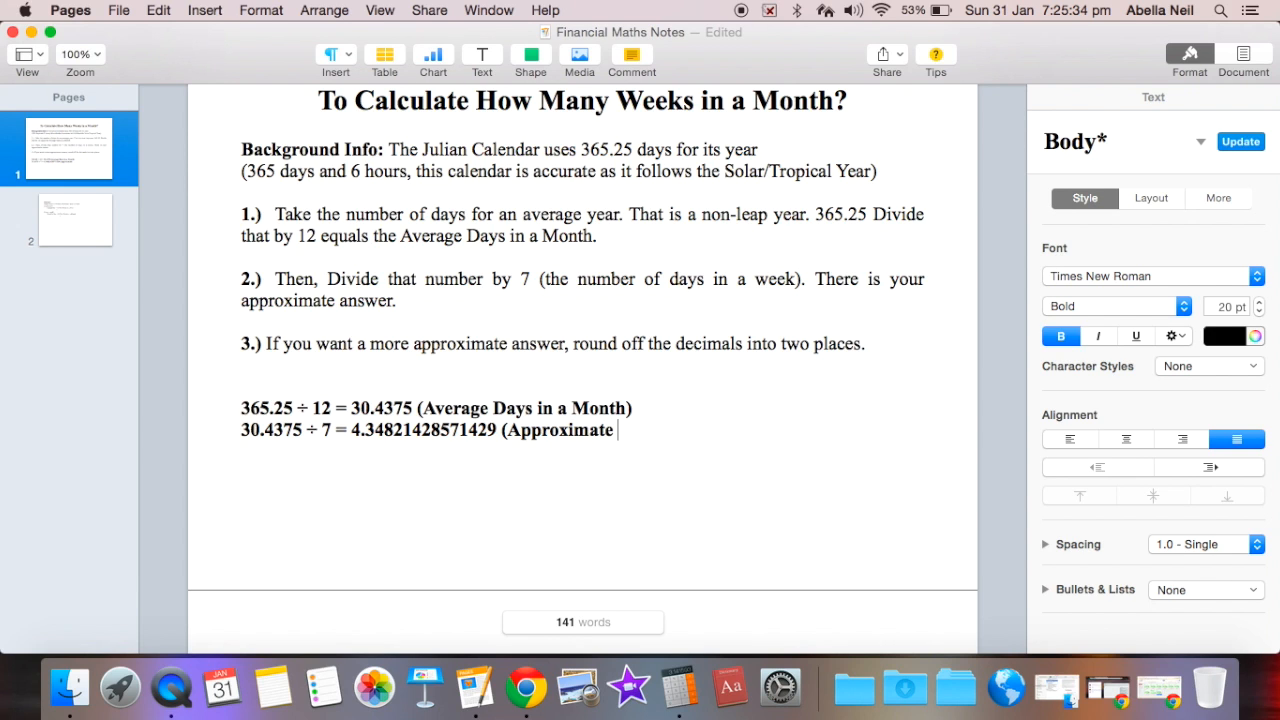
pyautogui.write('Wee')
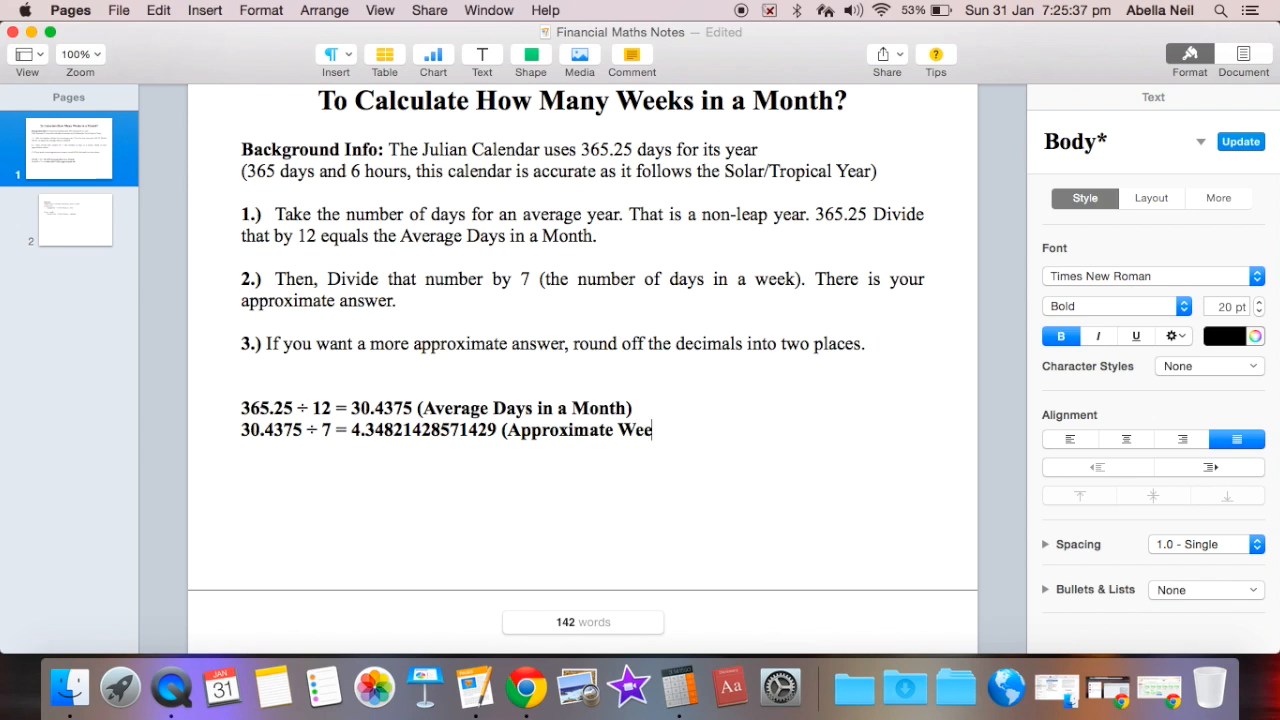
pyautogui.write('ks in a Month')
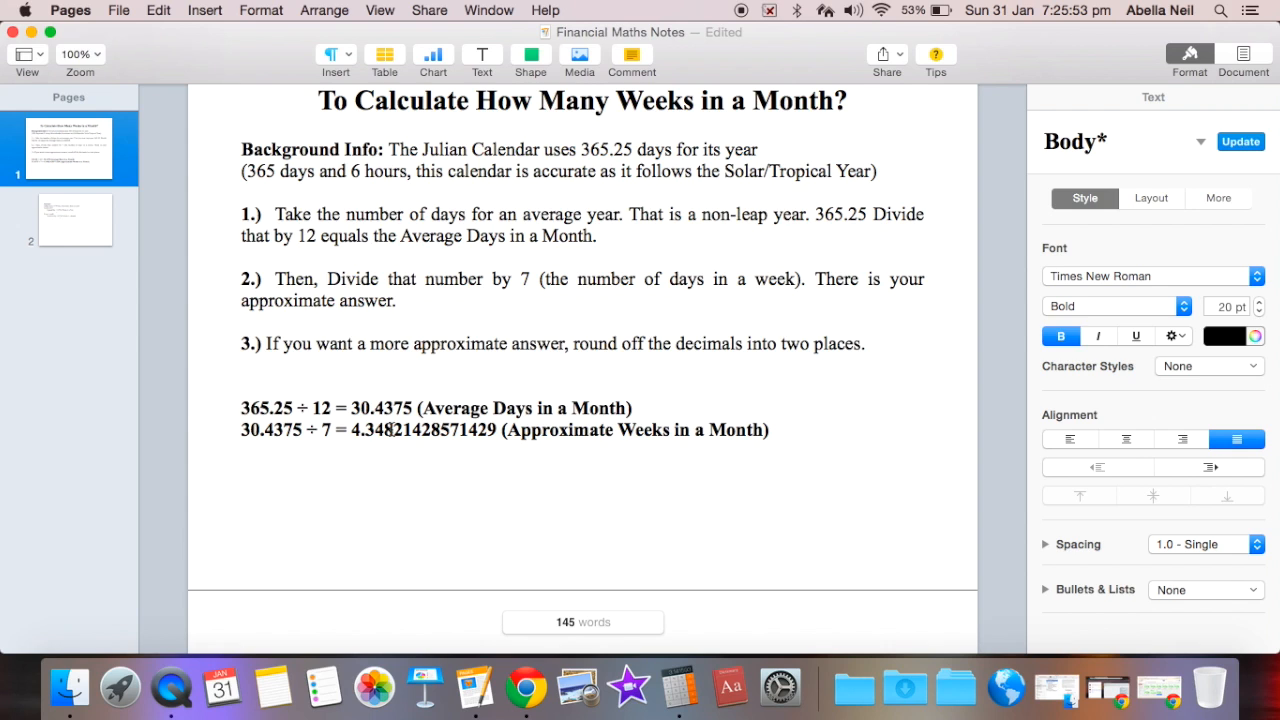
# Step: Add the line '≈ 4.35 Weeks in a Month (Rounded off to 2 Decimal Places)'
pyautogui.doubleClick(388, 430)
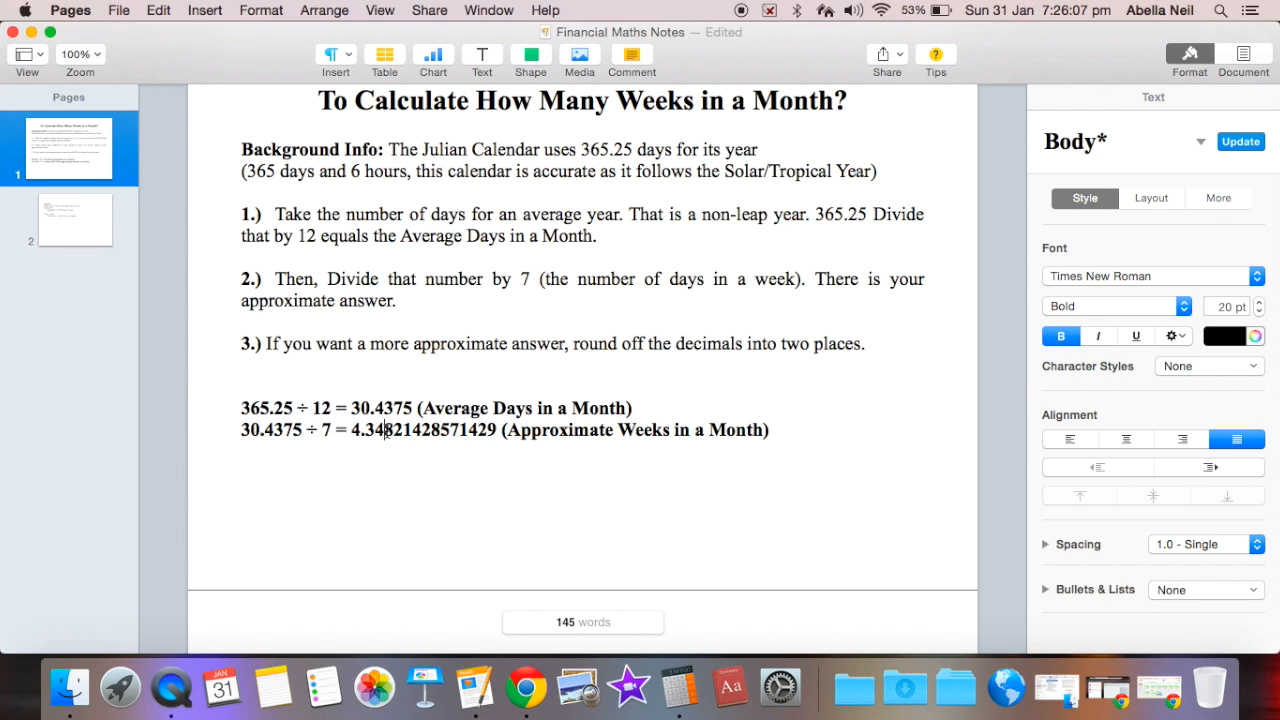
pyautogui.moveTo(388, 430); pyautogui.dragTo(493, 430)
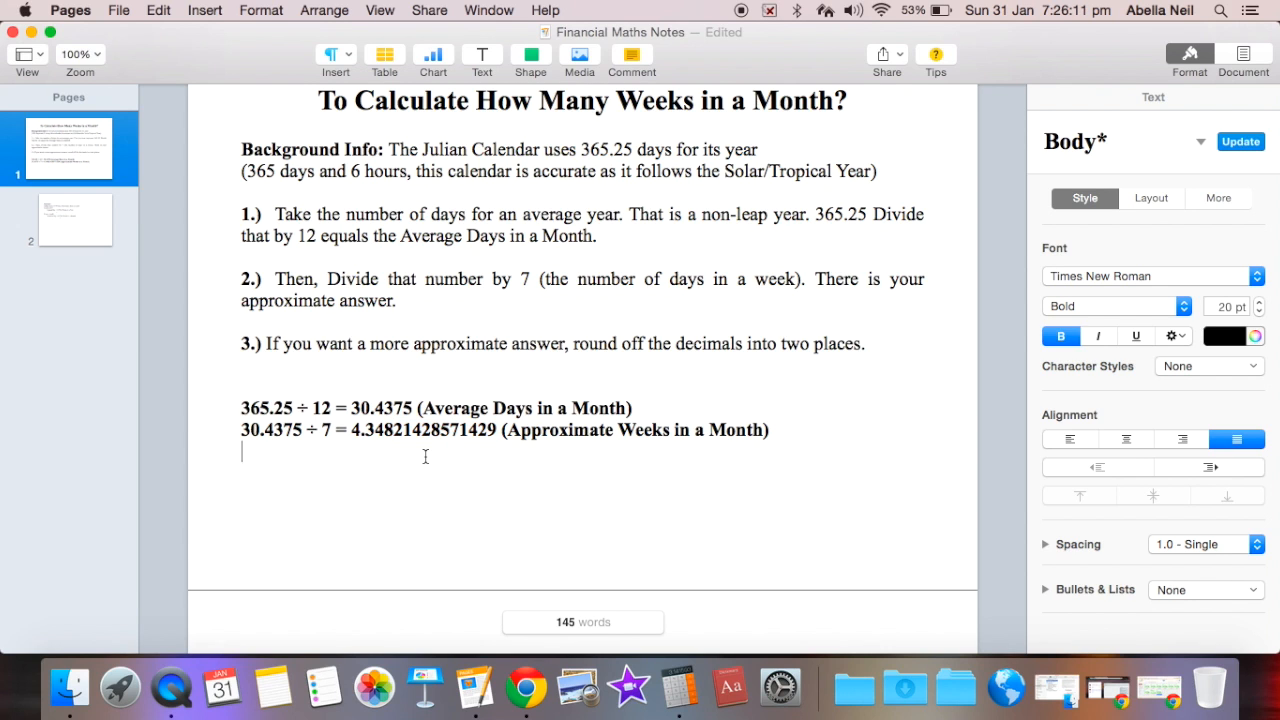
pyautogui.write('4.')
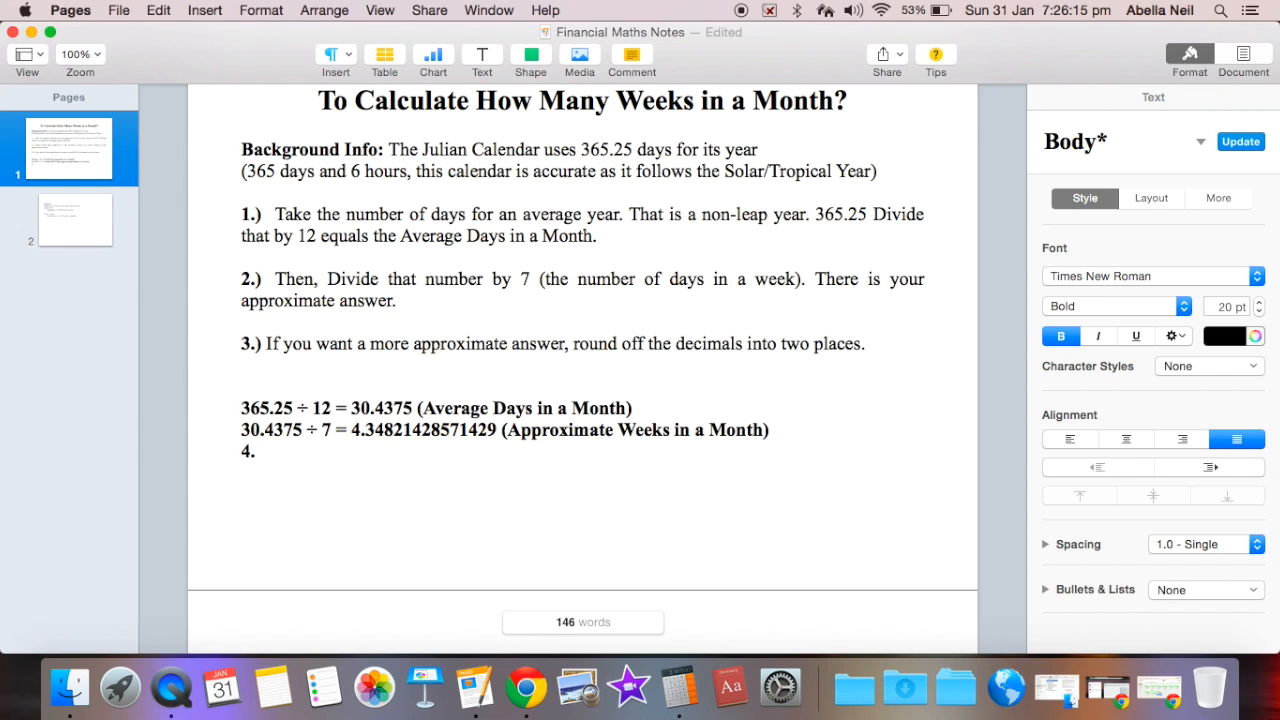
pyautogui.write('35 Weeks in')
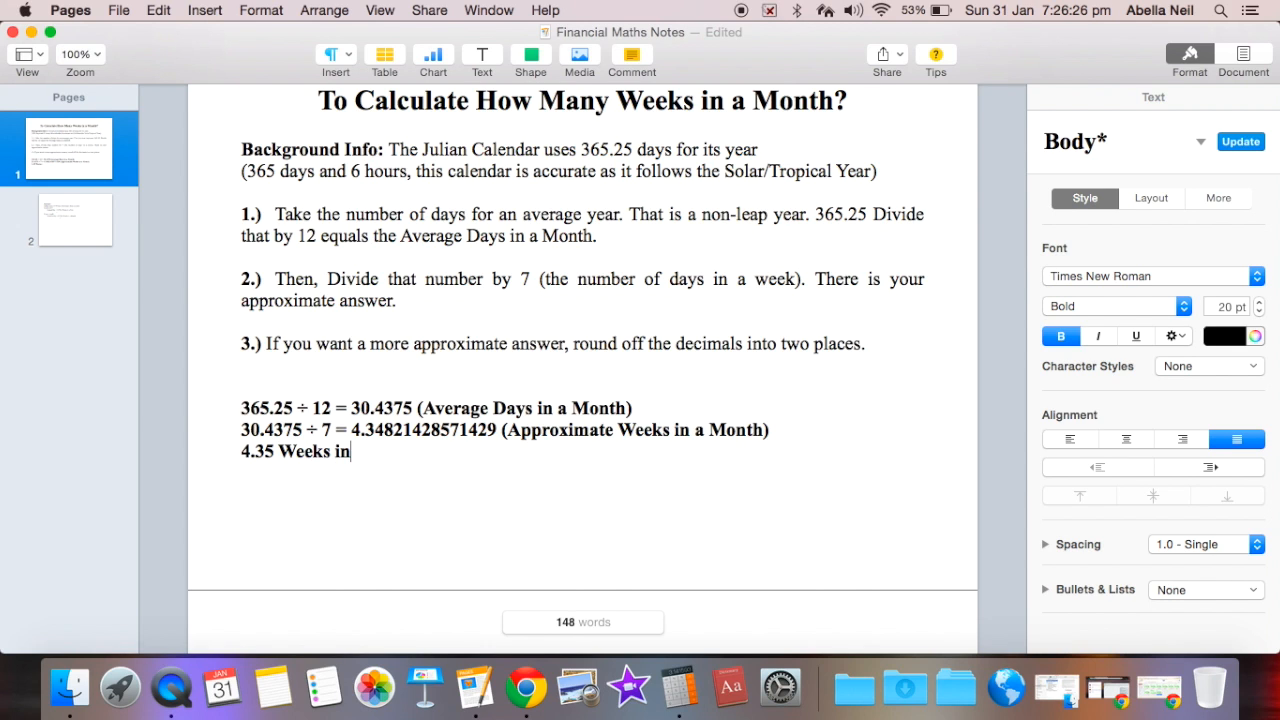
pyautogui.write('a mo')
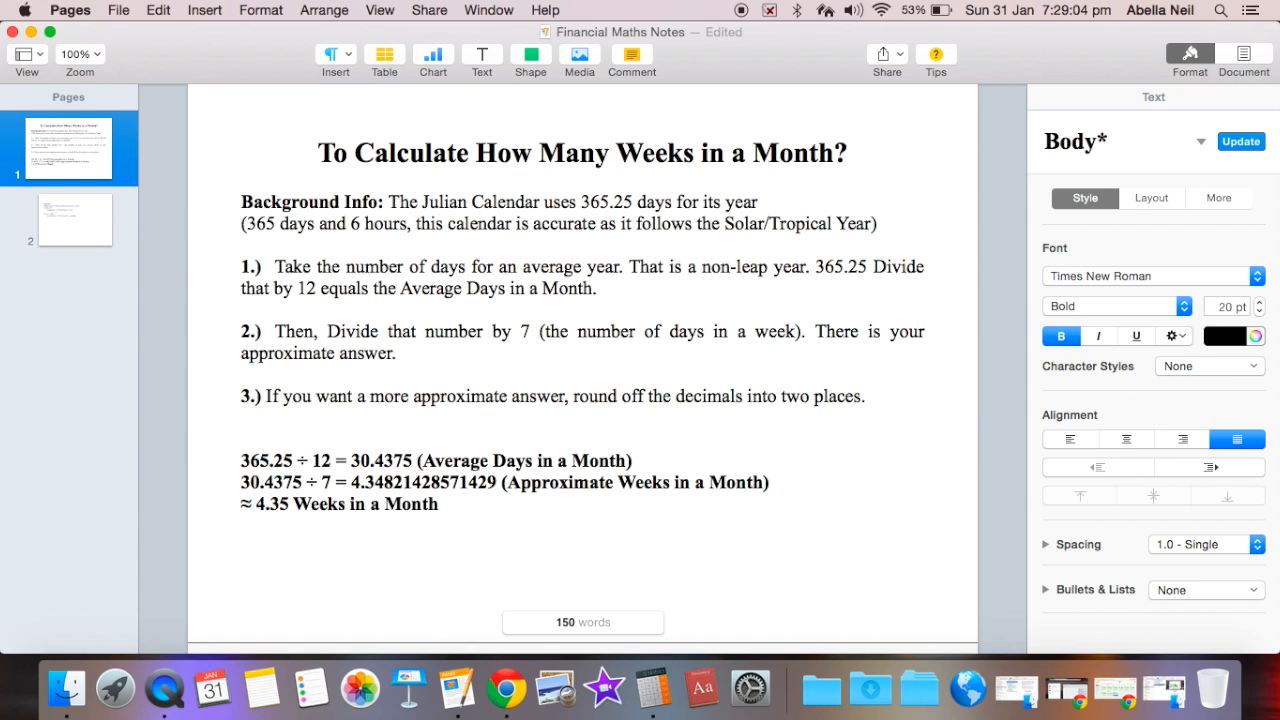
pyautogui.write('(I')
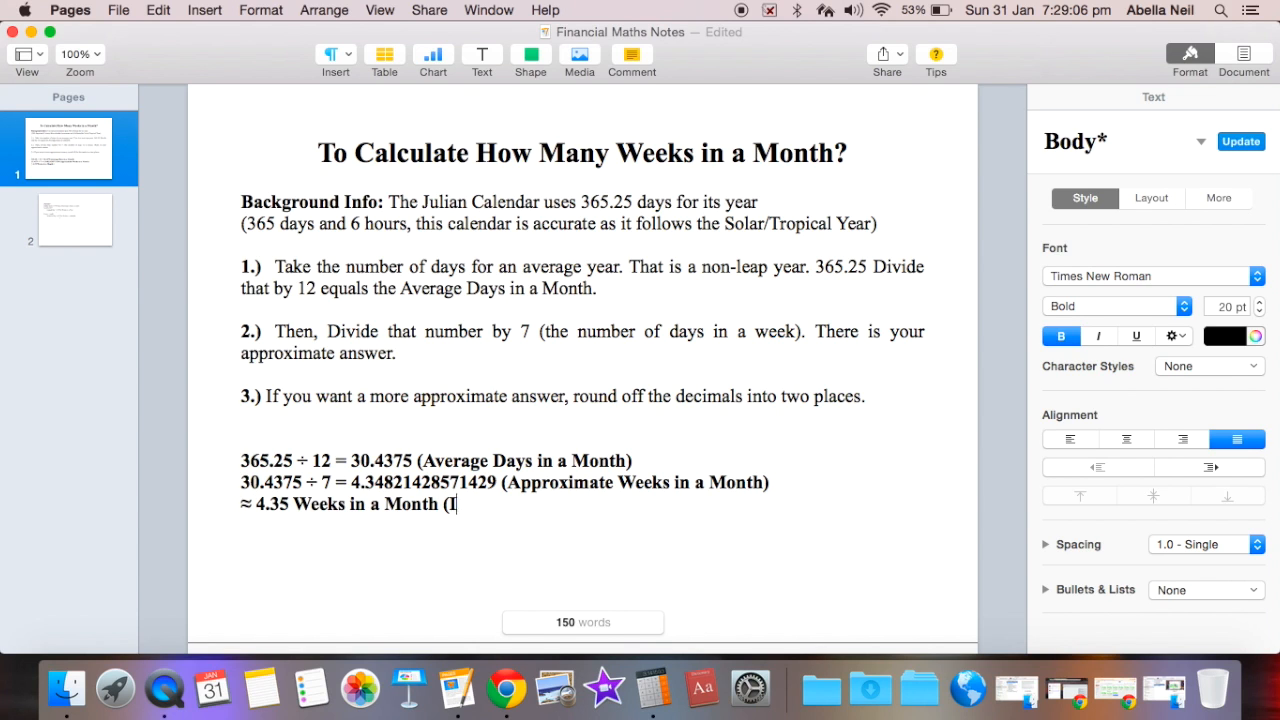
pyautogui.write('f yo')
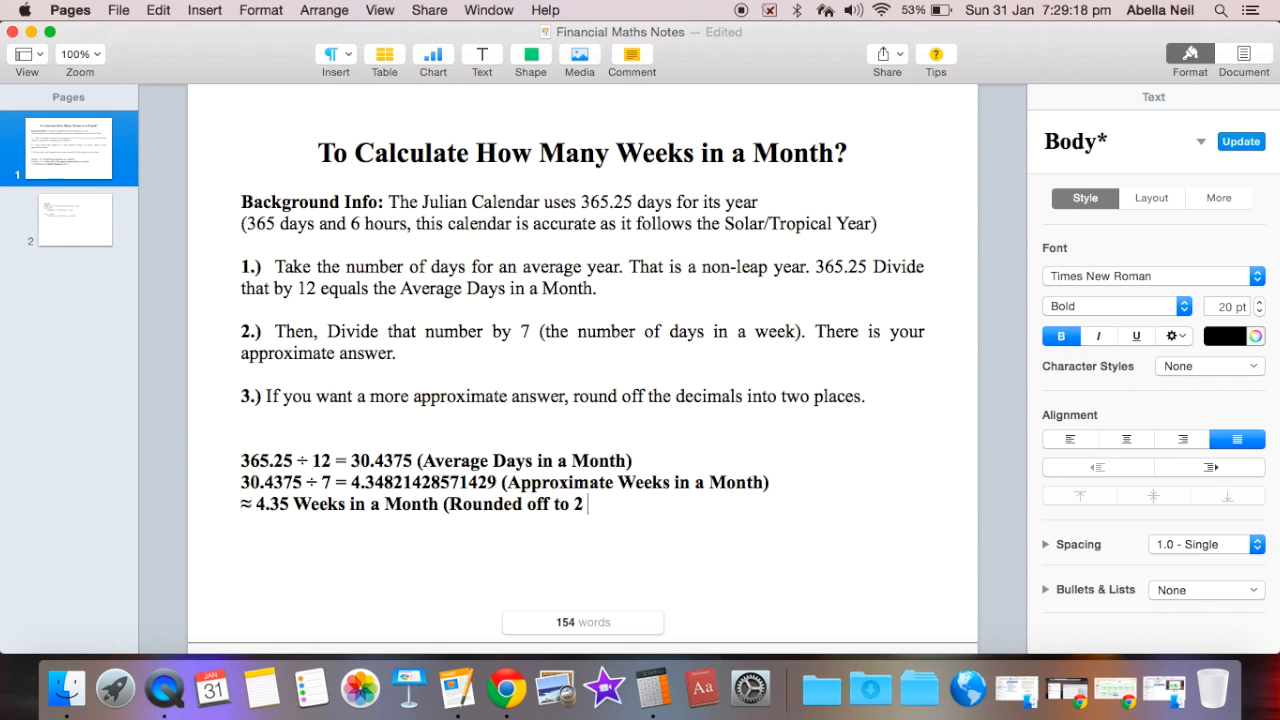
pyautogui.write('Decimal Places')
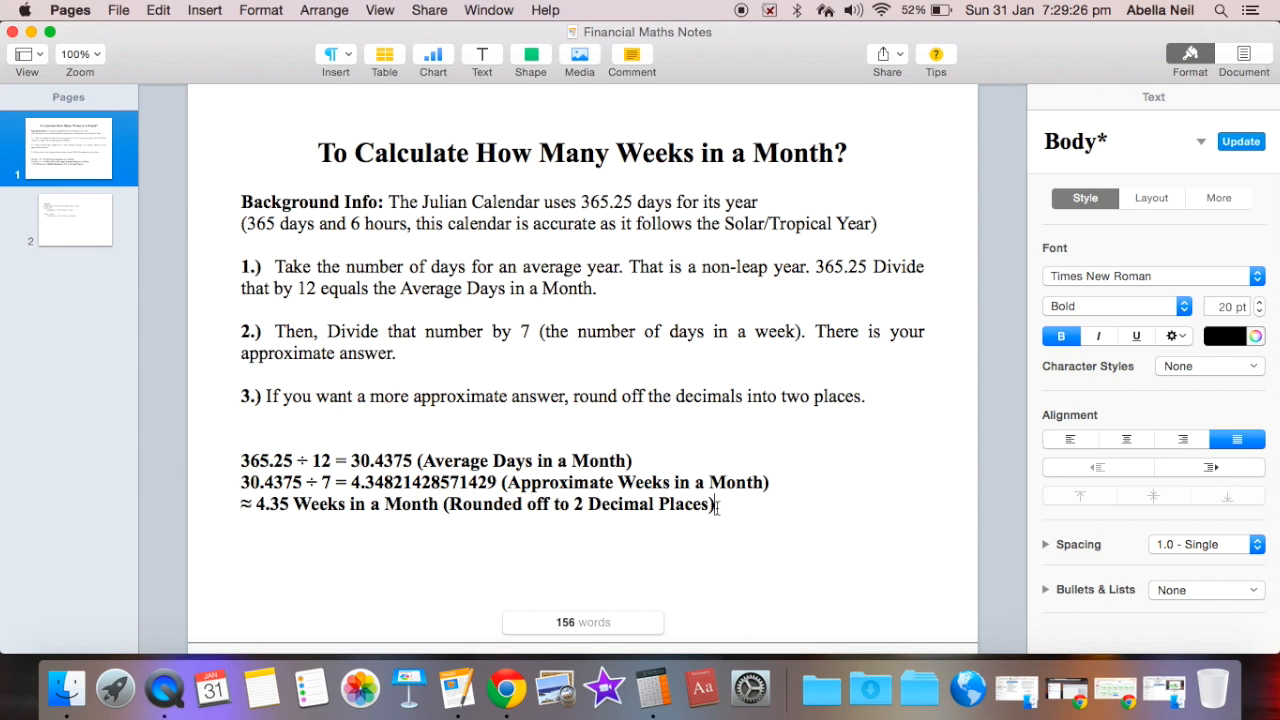
# Step: On page 2, work out Ashley's annual pay as $379 x 52 = $19,708
pyautogui.scroll(-3)
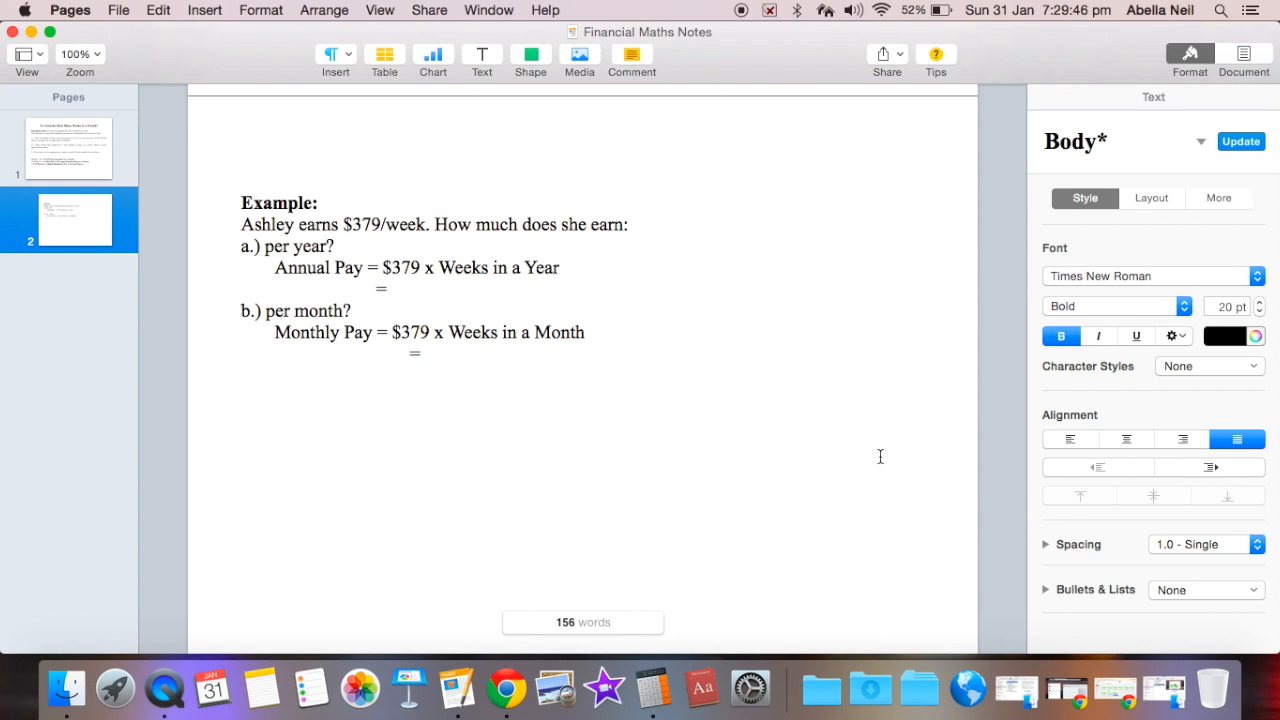
pyautogui.write('$')
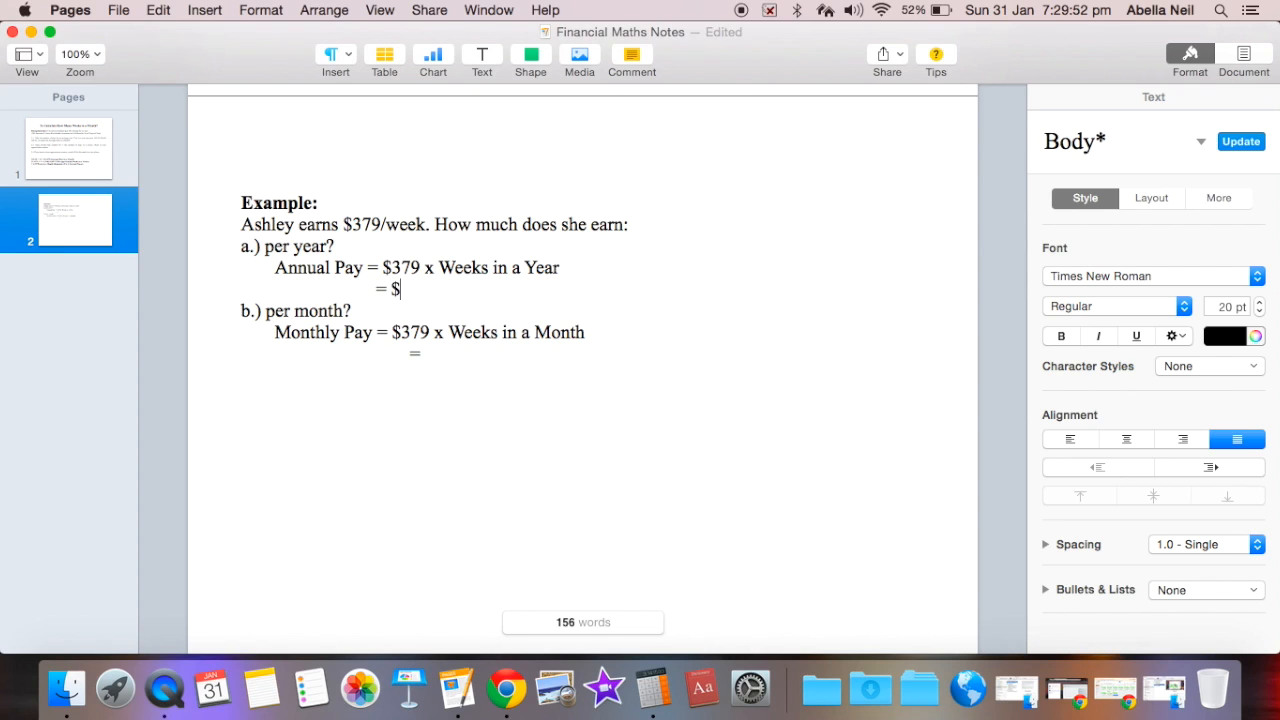
pyautogui.write('379 x 52')
pyautogui.write('=')
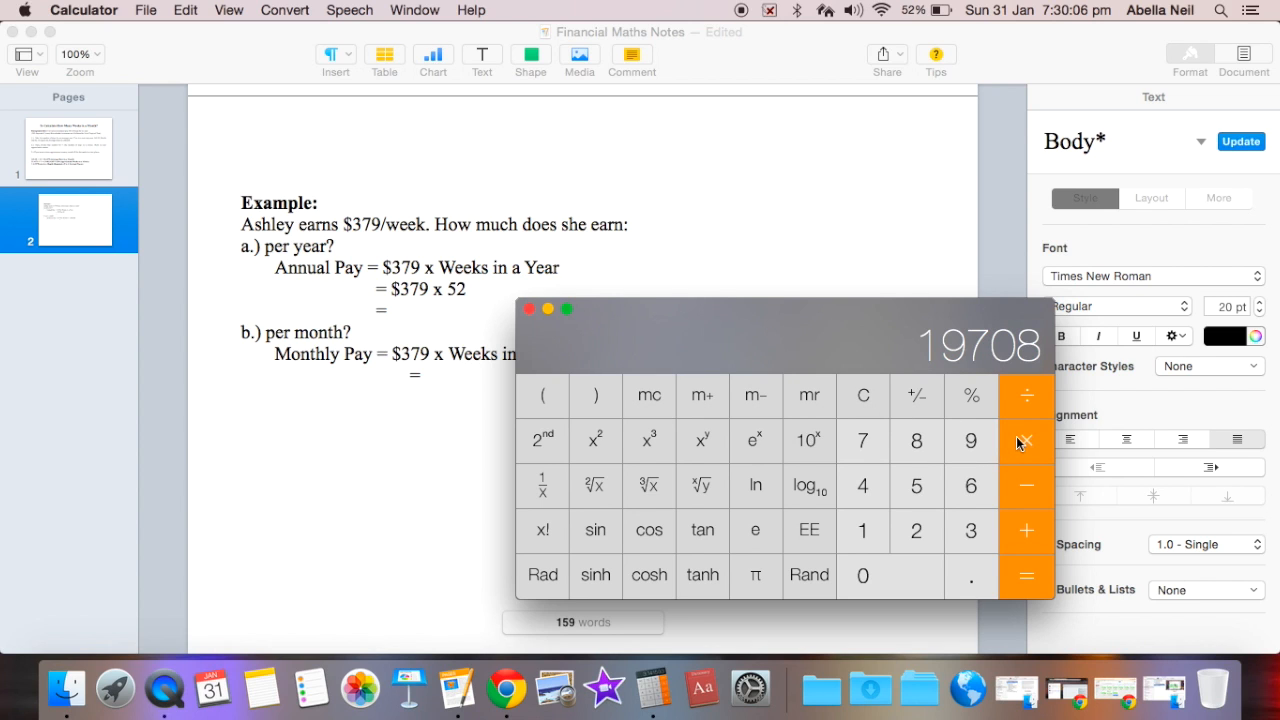
pyautogui.moveTo(495, 345)
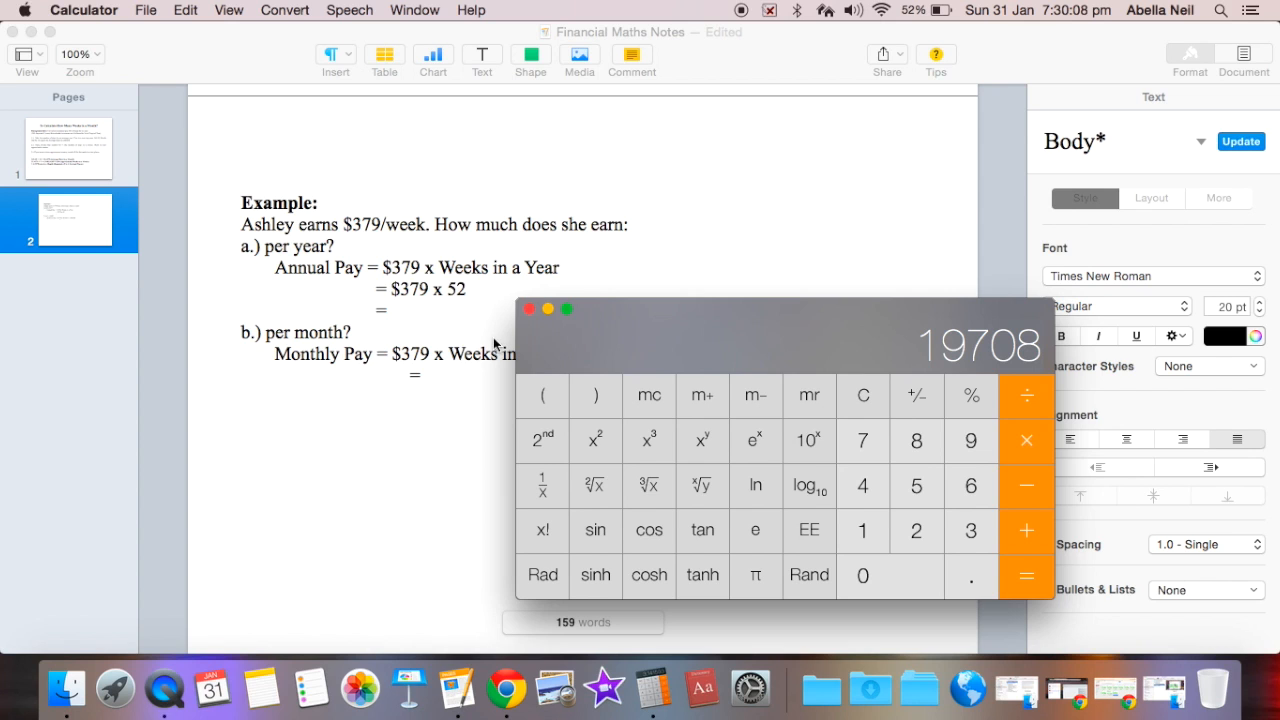
pyautogui.click(425, 311)
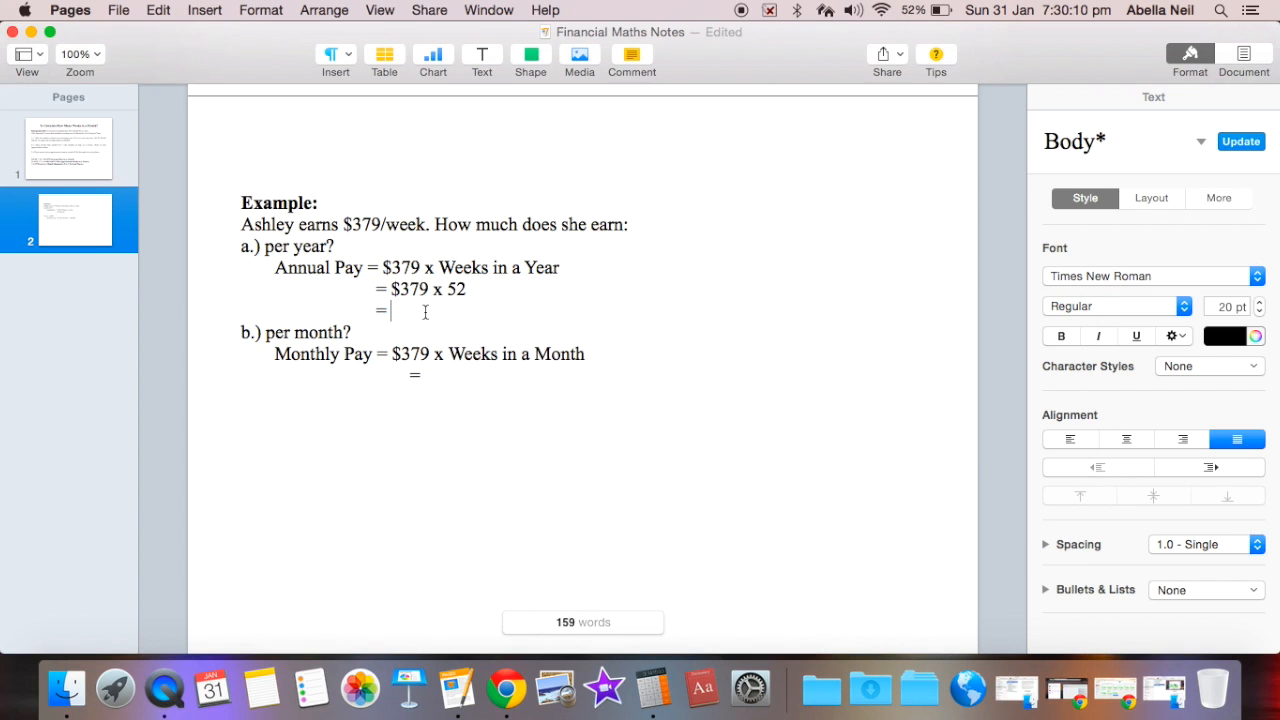
pyautogui.write('19708')
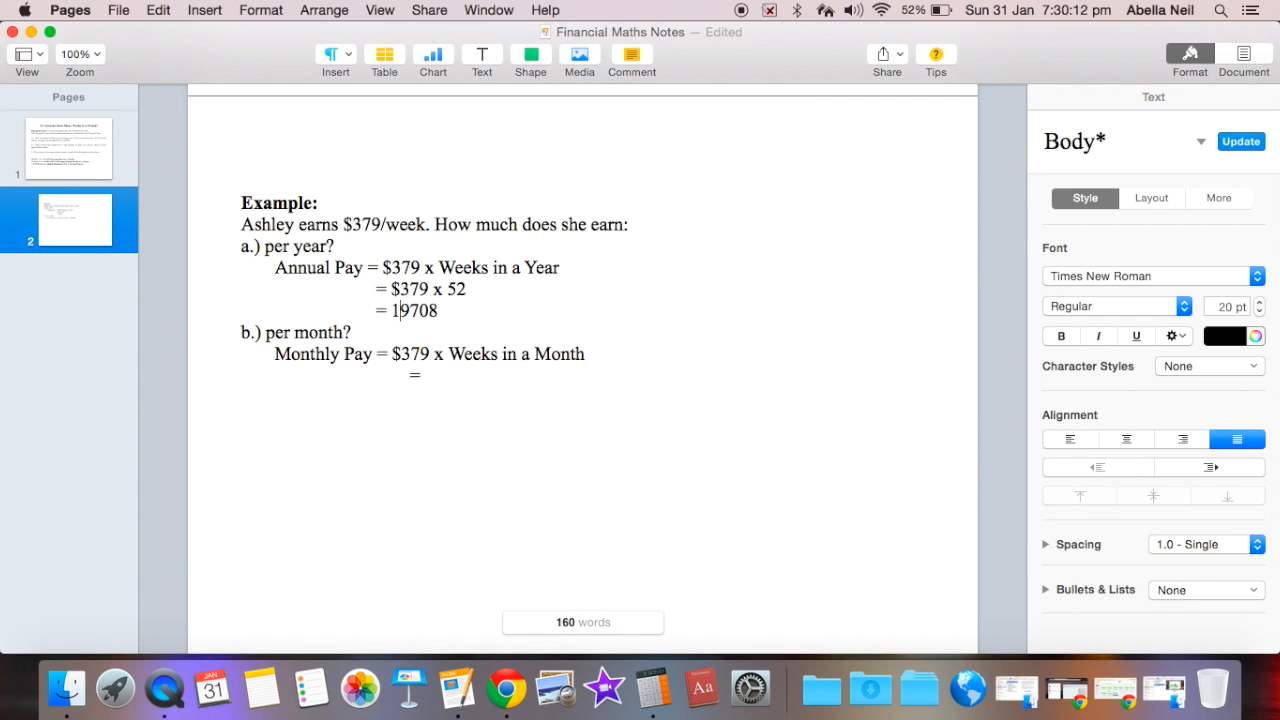
pyautogui.write('$19,')
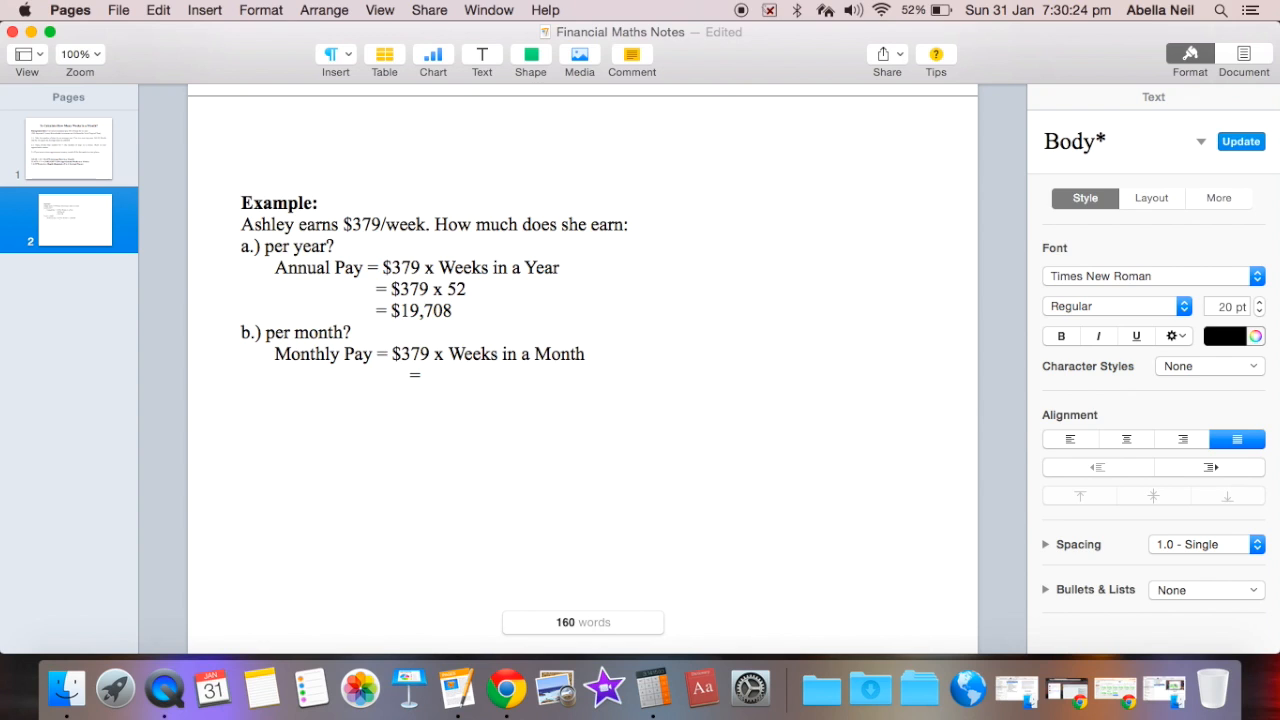
# Step: Under the Monthly Pay formula, type '= $379 x 4.35' for Ashley
pyautogui.click(422, 311)
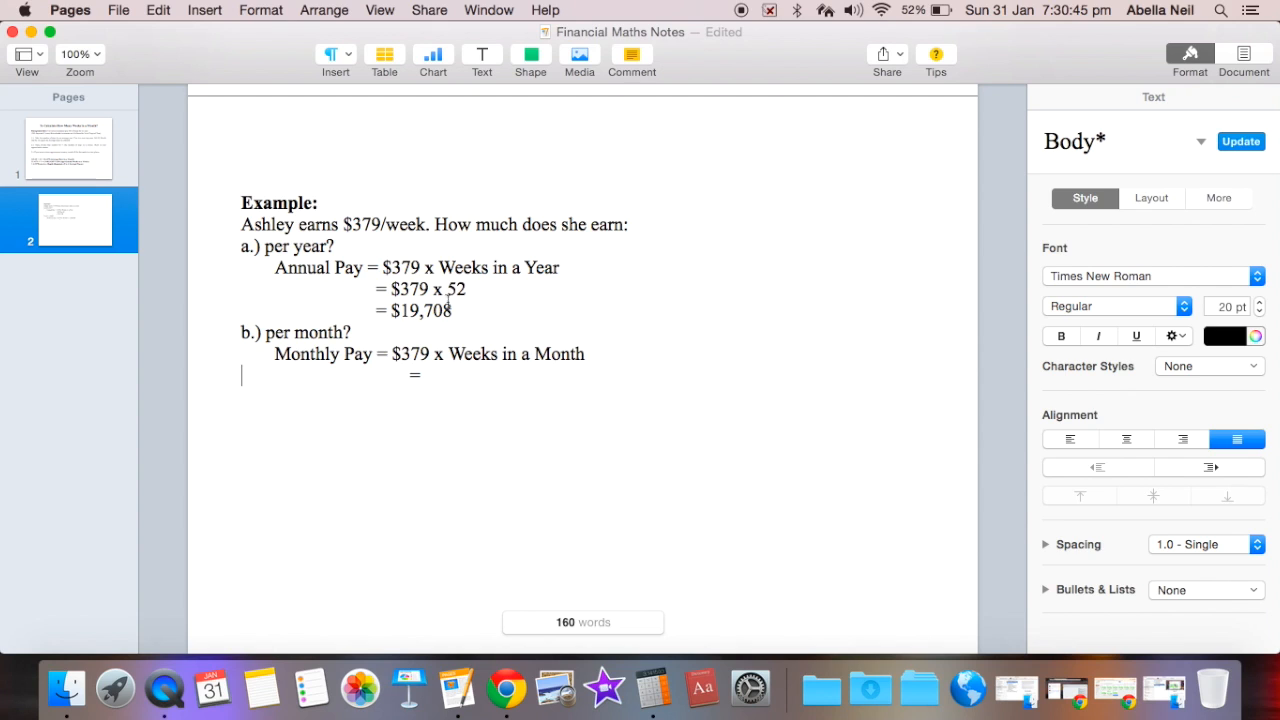
pyautogui.moveTo(436, 370)
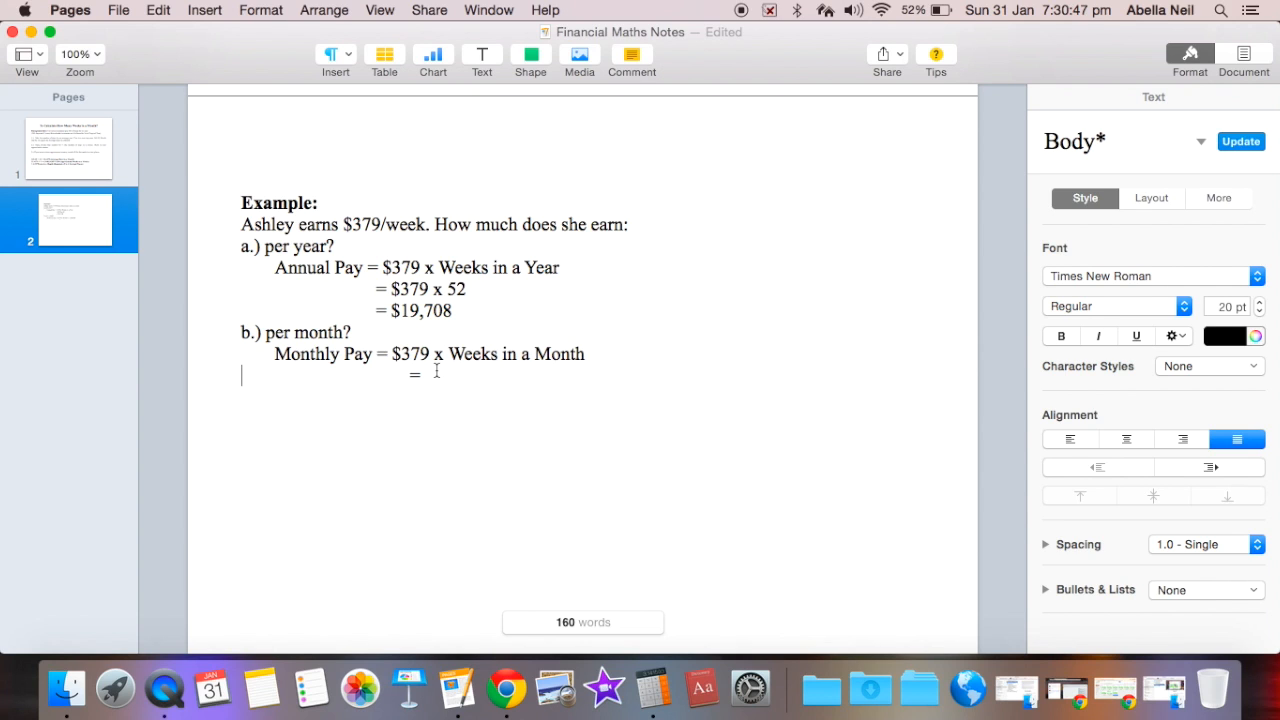
pyautogui.write('=')
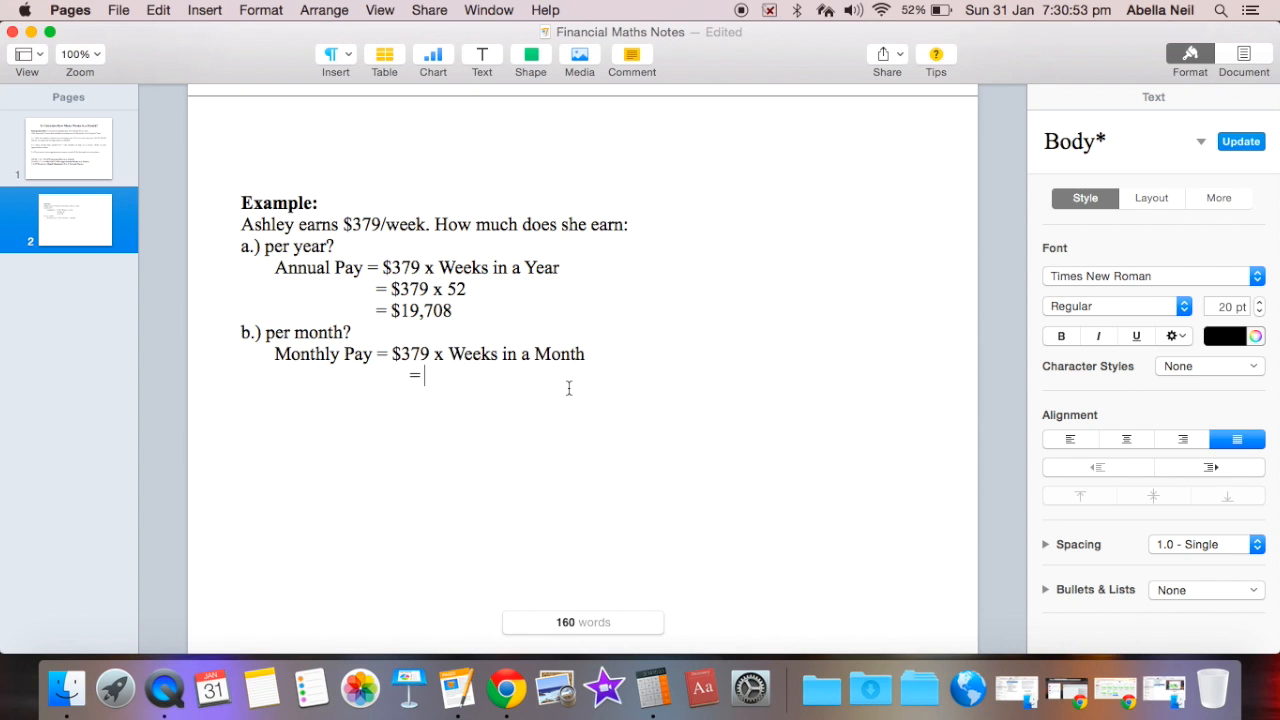
pyautogui.write('$')
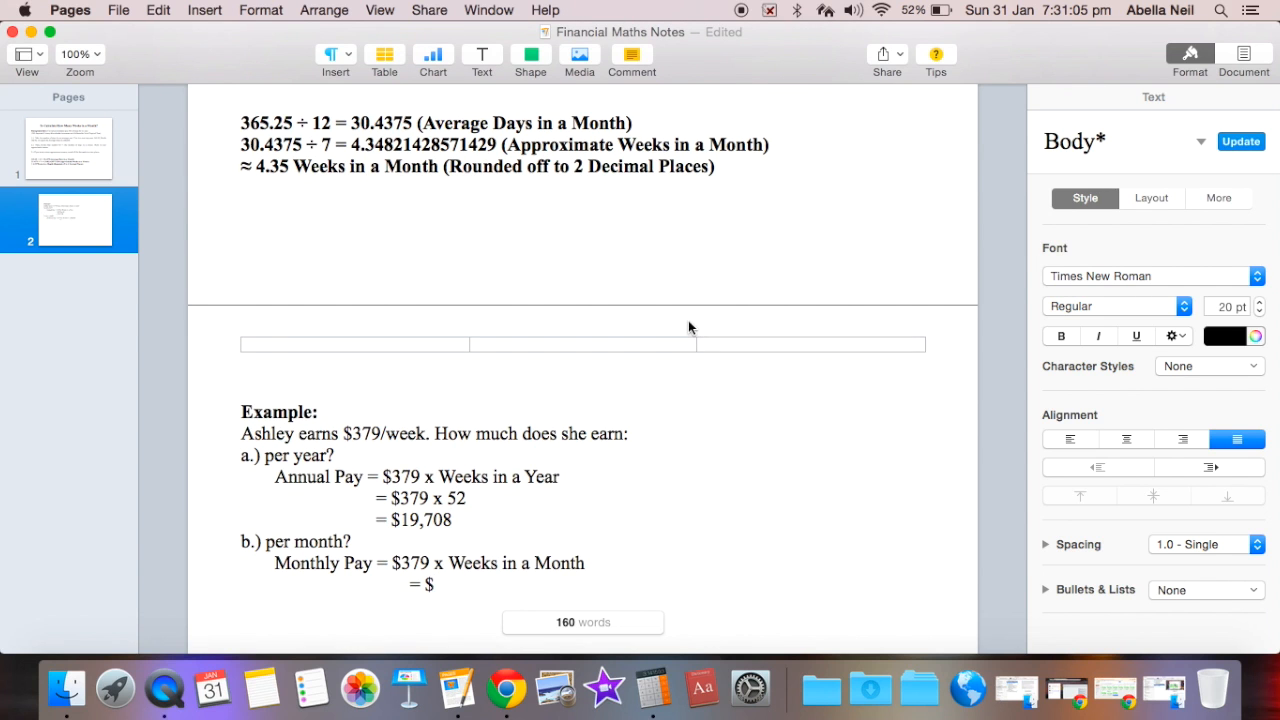
pyautogui.scroll(-3)
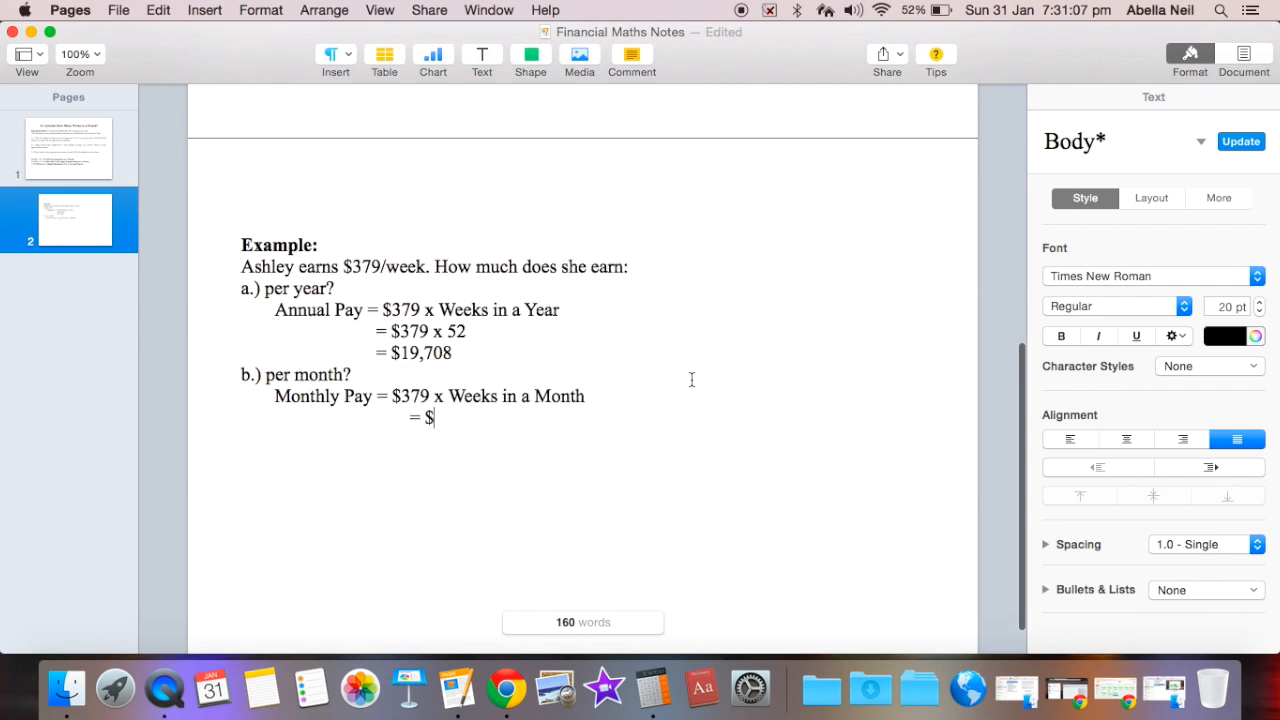
pyautogui.write('37')
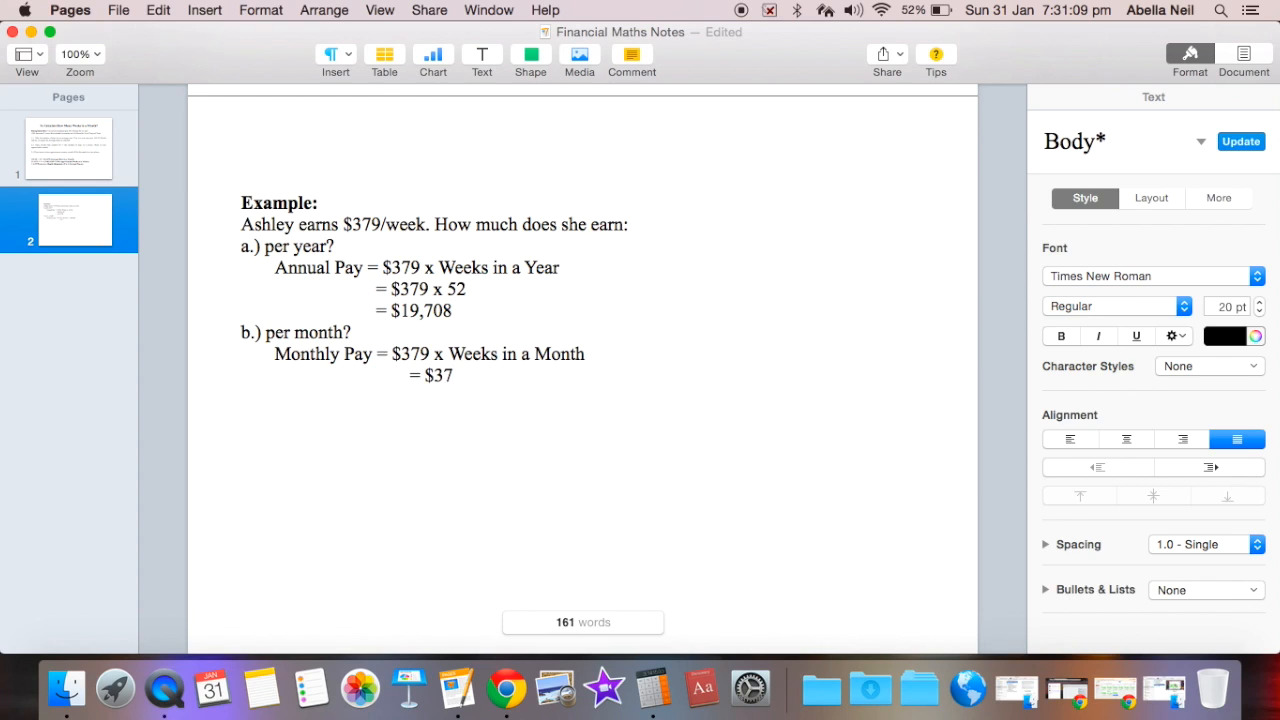
pyautogui.write('379 x')
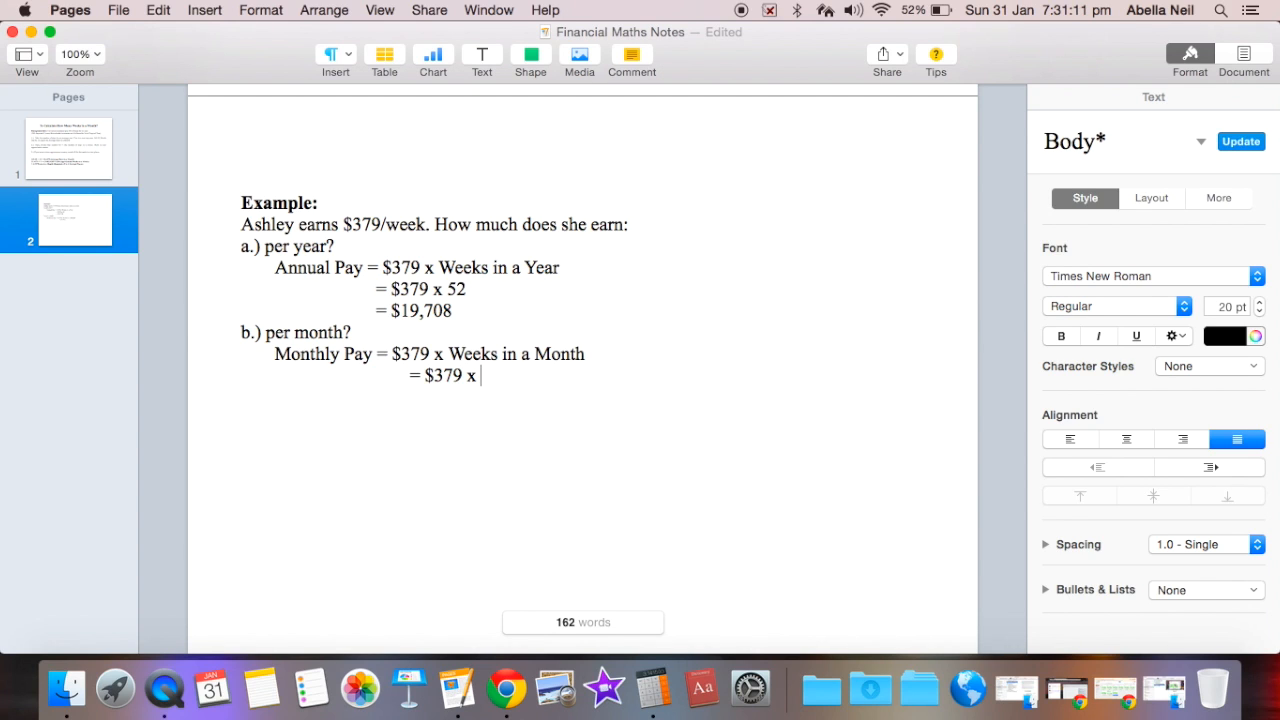
pyautogui.write('4.35')
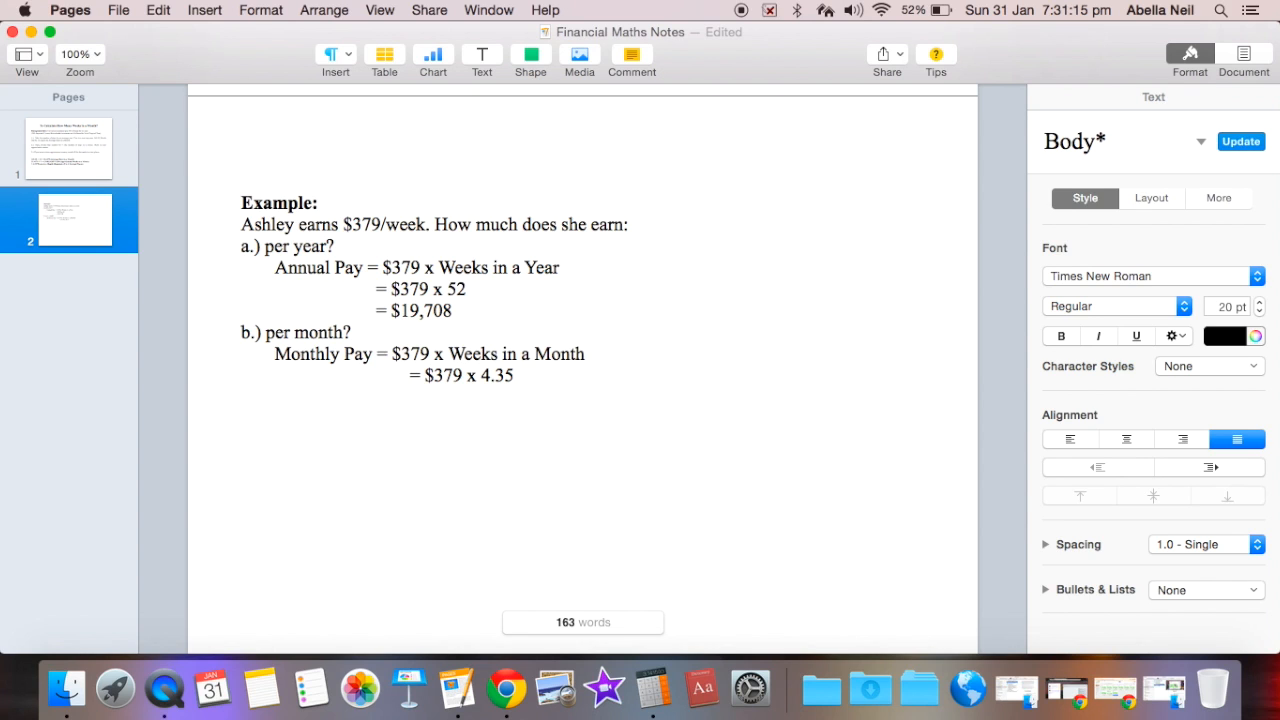
# Step: Multiply 379 by 4.35 in Calculator and enter '= $1648.65' as monthly pay
pyautogui.write('=')
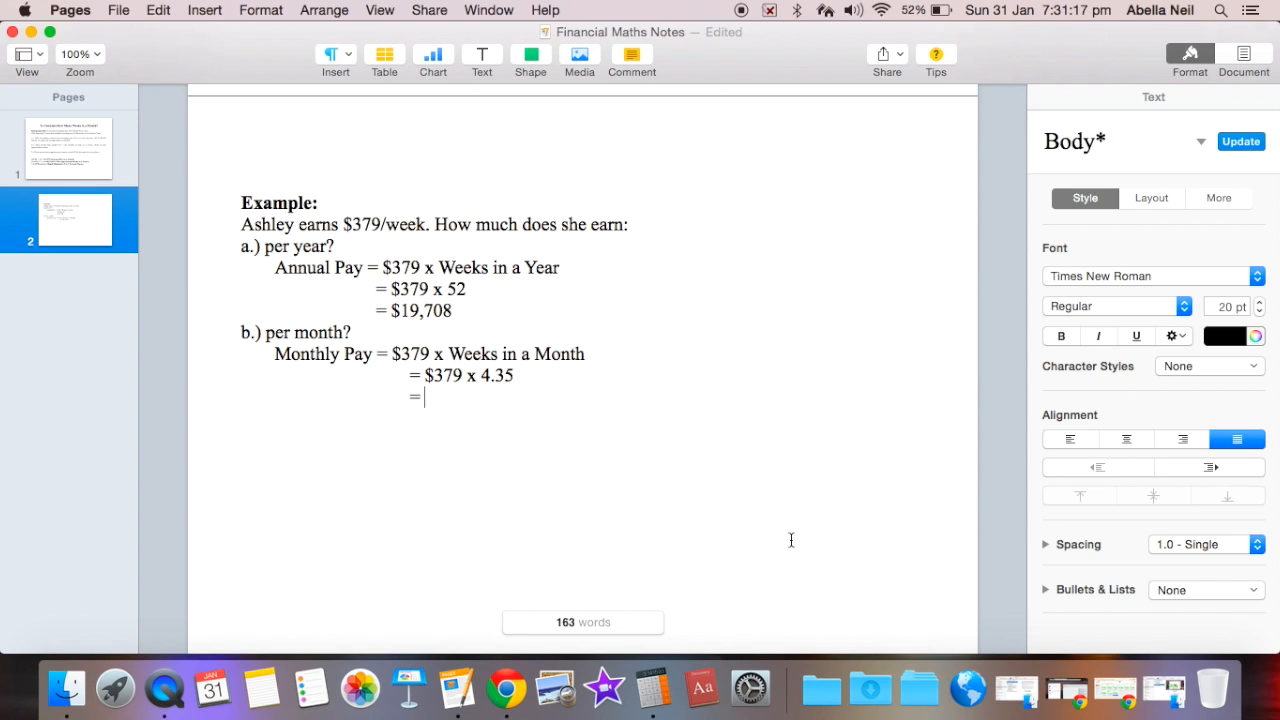
pyautogui.click(651, 688)
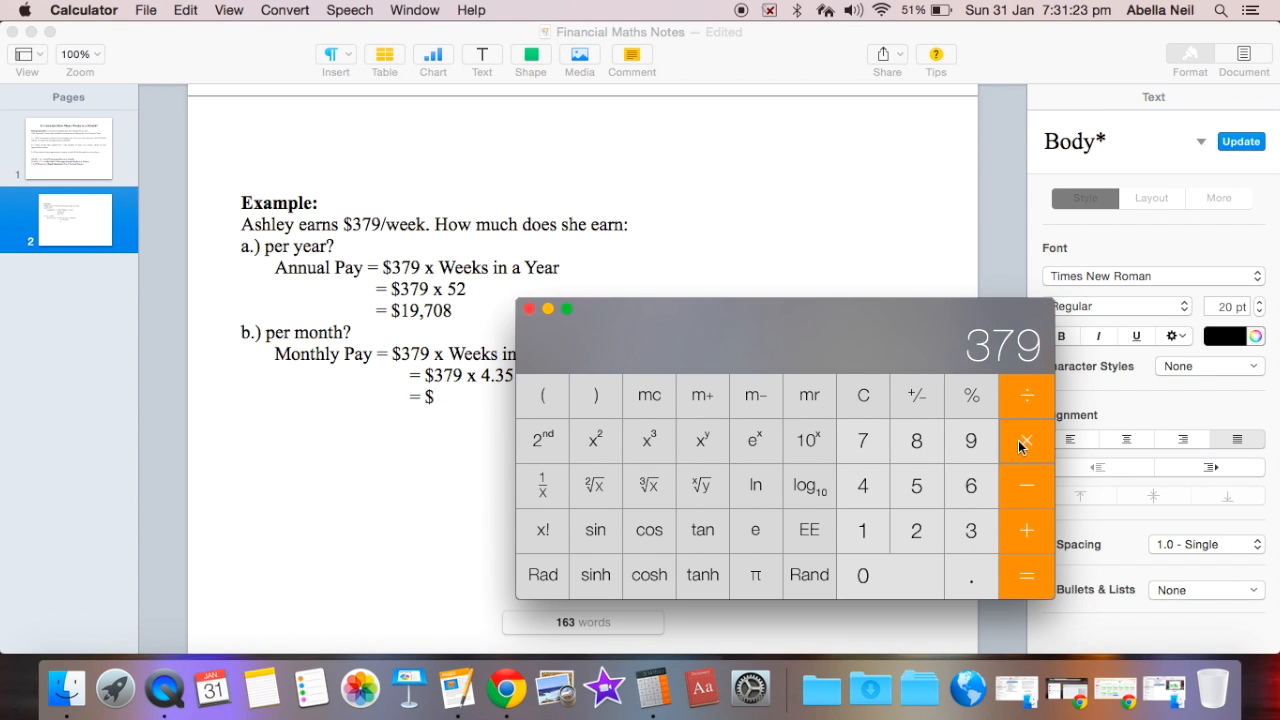
pyautogui.click(1025, 441)
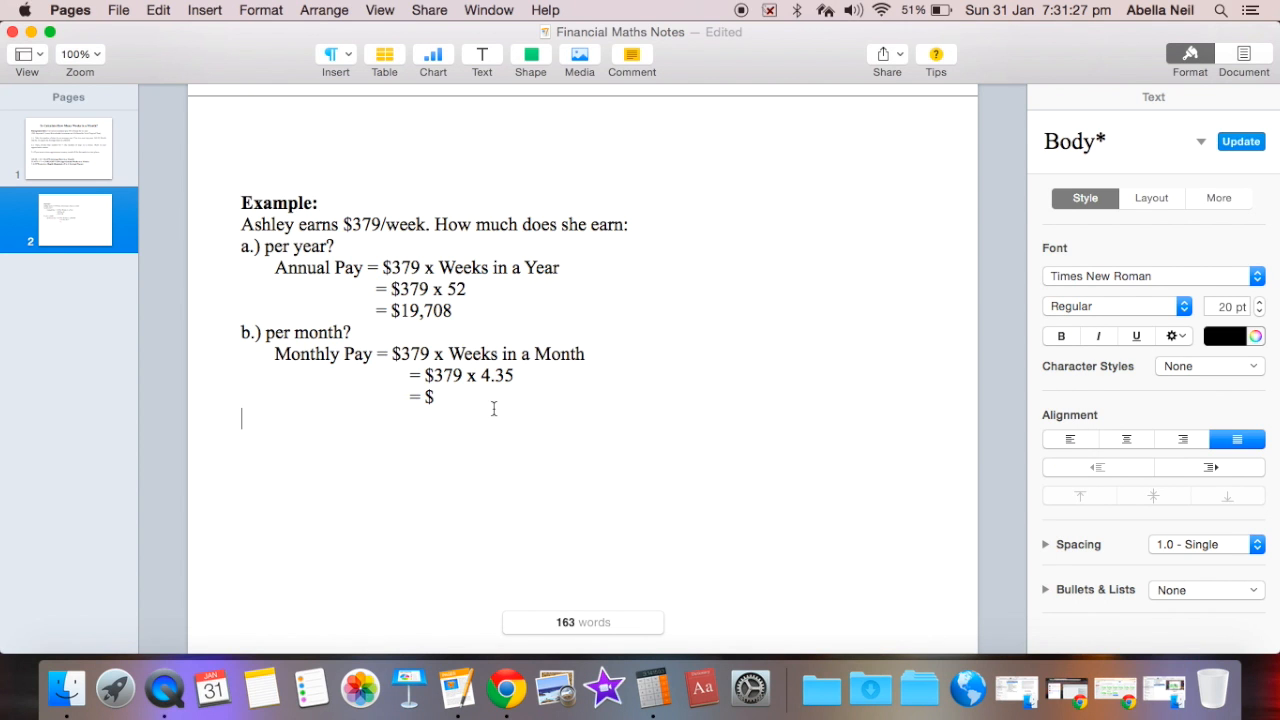
pyautogui.write('1648.65')
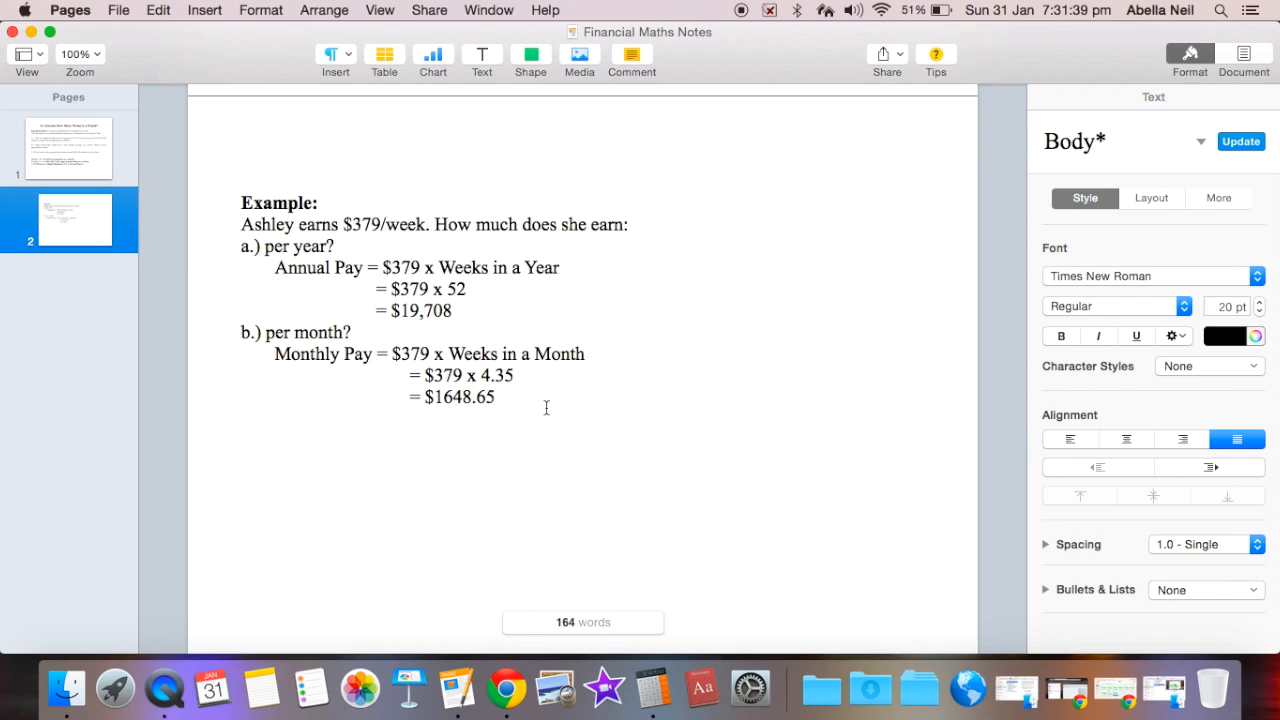
pyautogui.moveTo(763, 388)
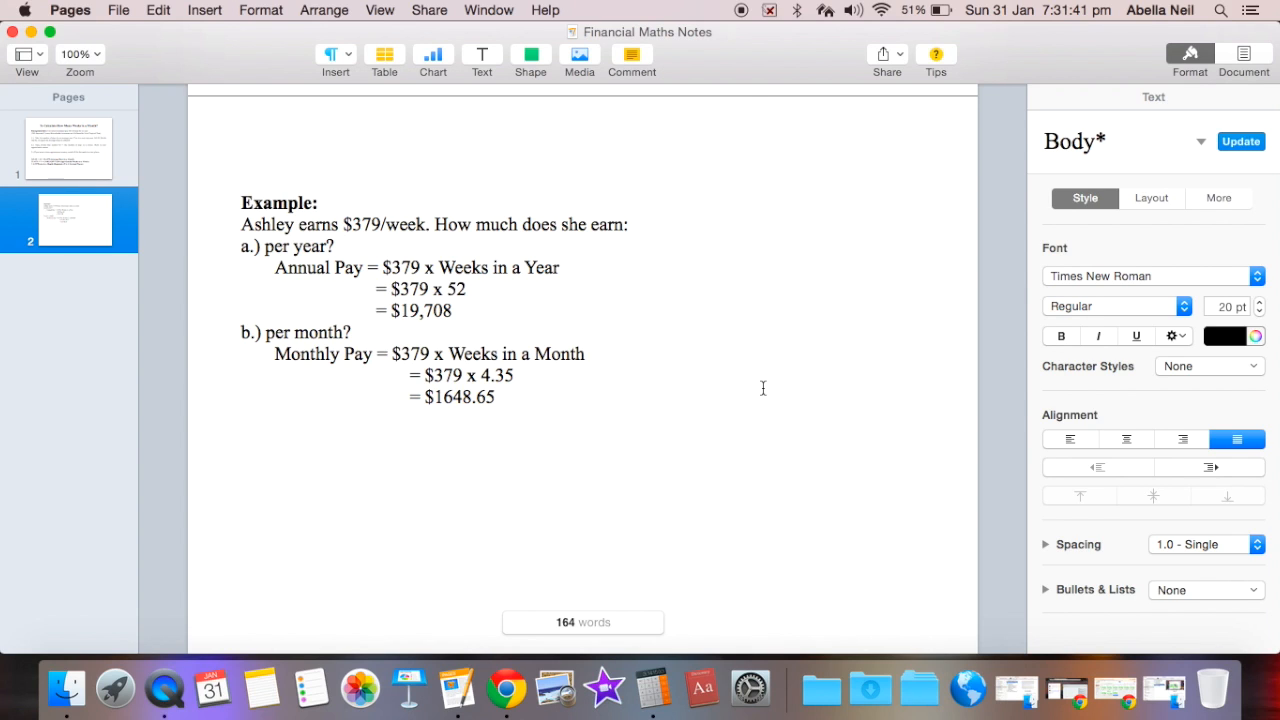